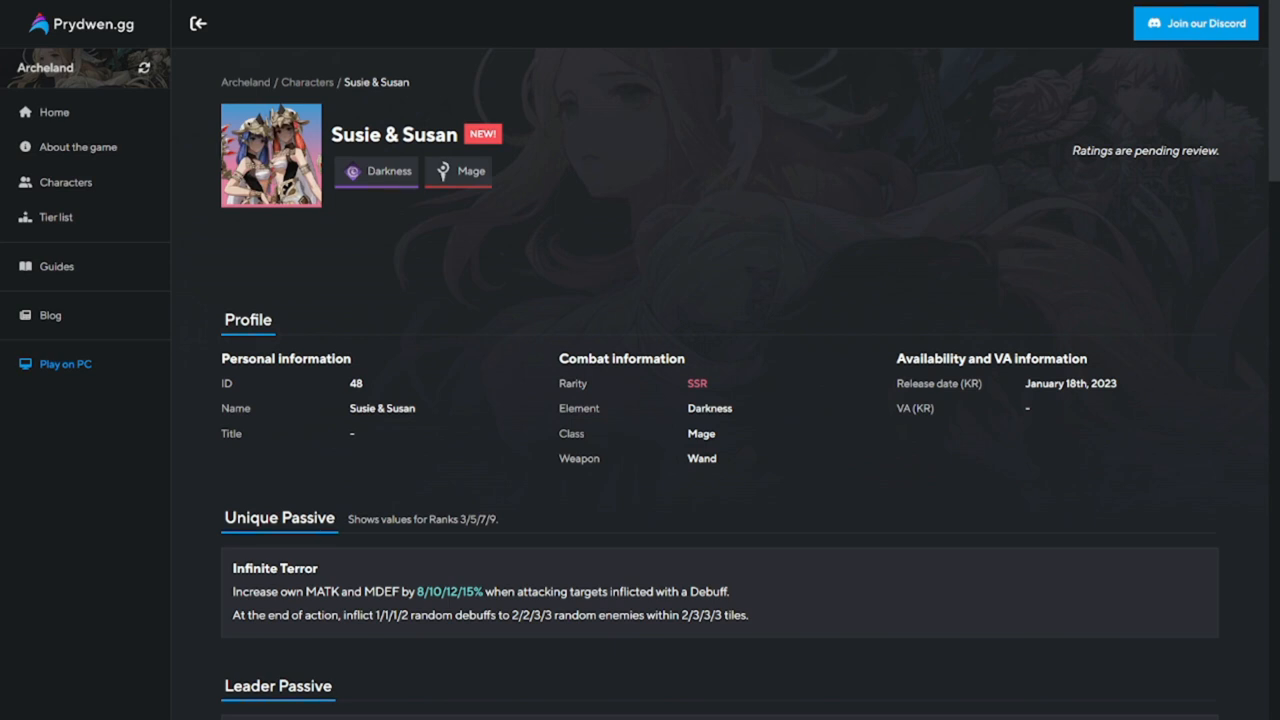
mouse_move(1198, 498)
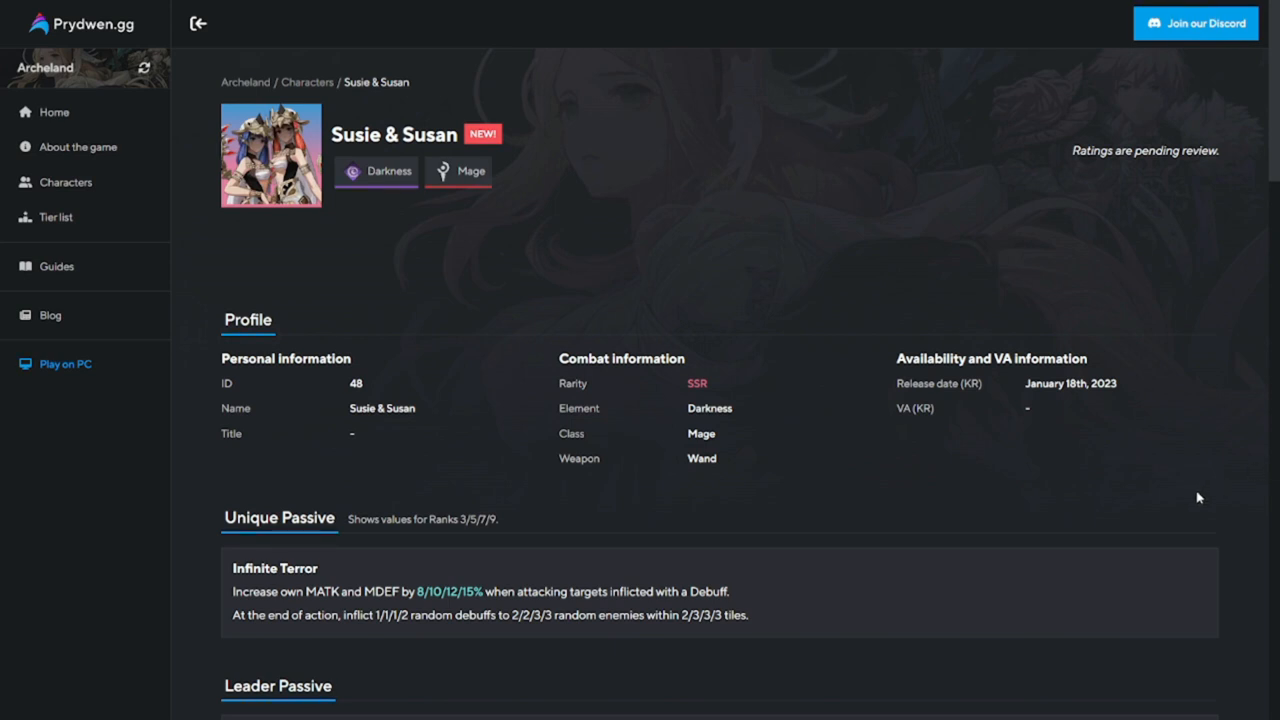
mouse_move(1128, 458)
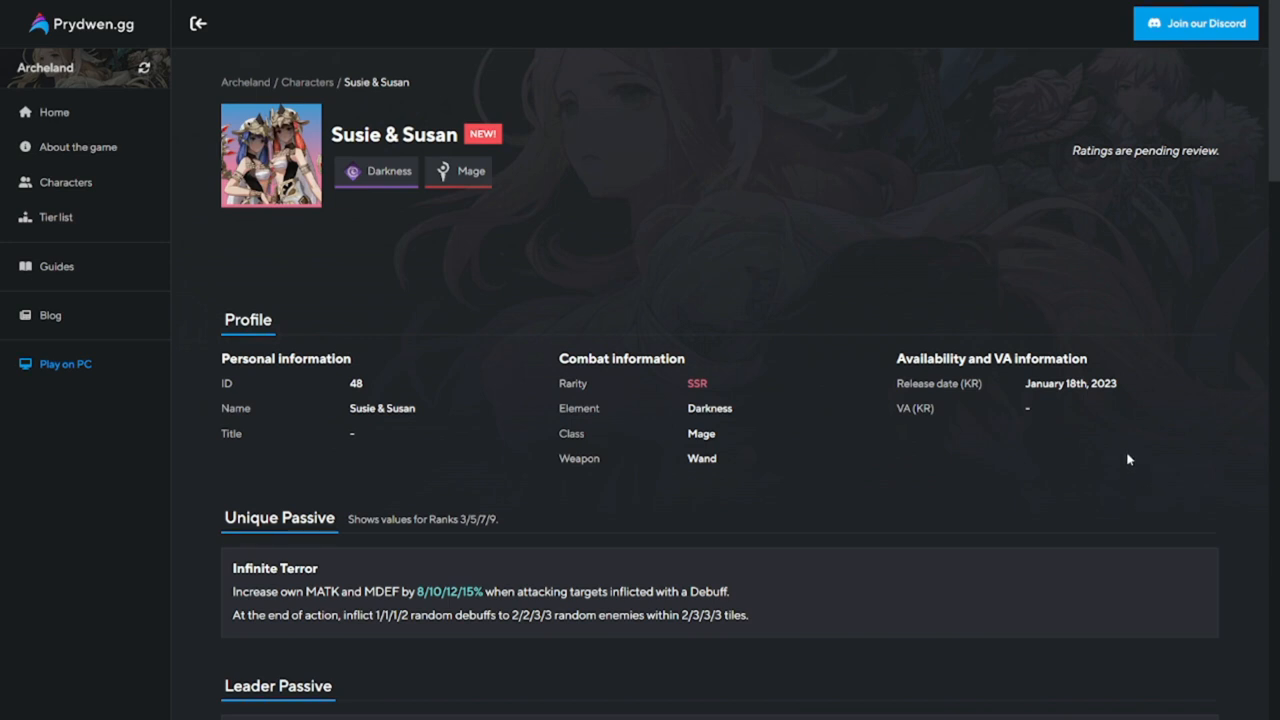
mouse_move(892, 470)
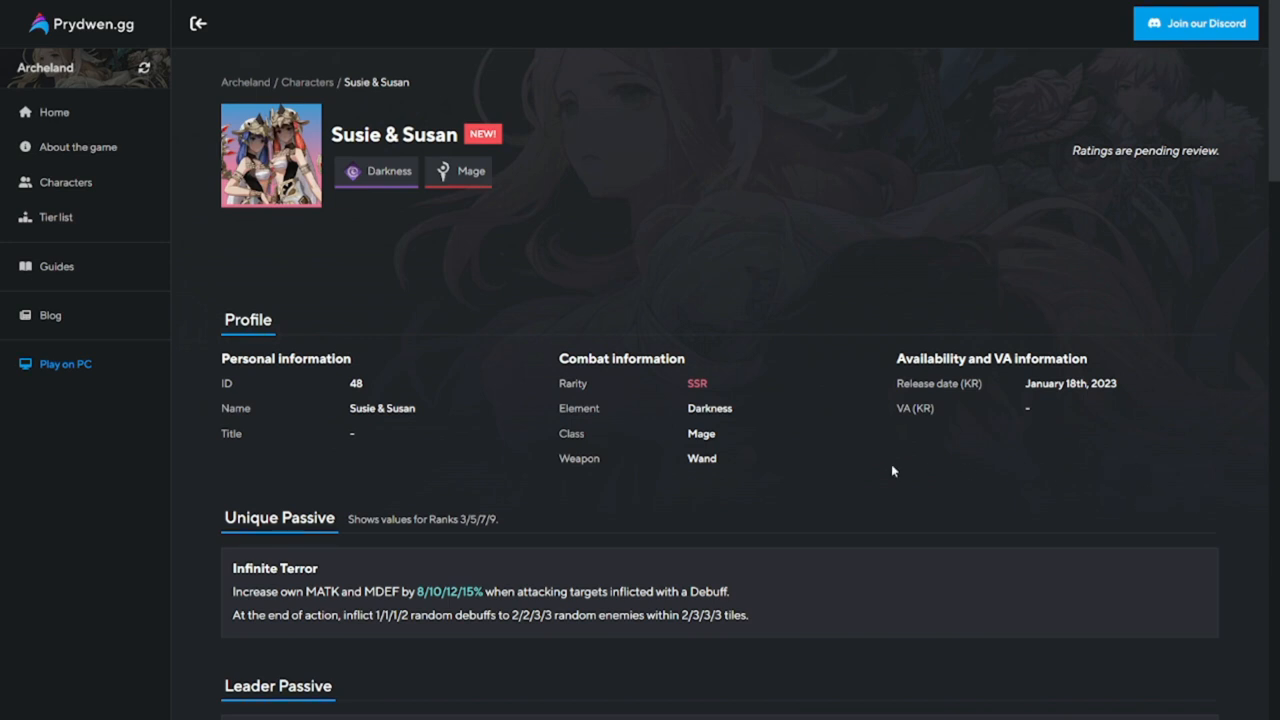
Highlight Infinite Terror's second sentence about inflicting random debuffs on nearby enemies.
scroll("down", 3)
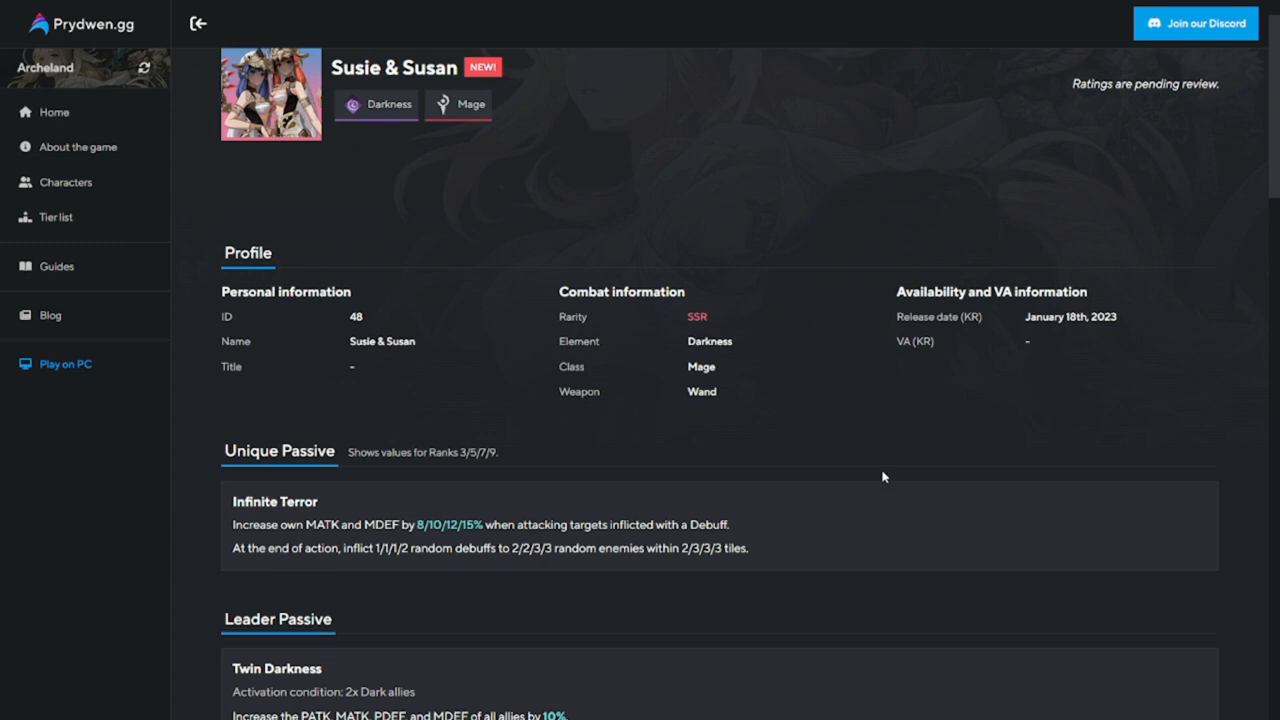
mouse_move(700, 452)
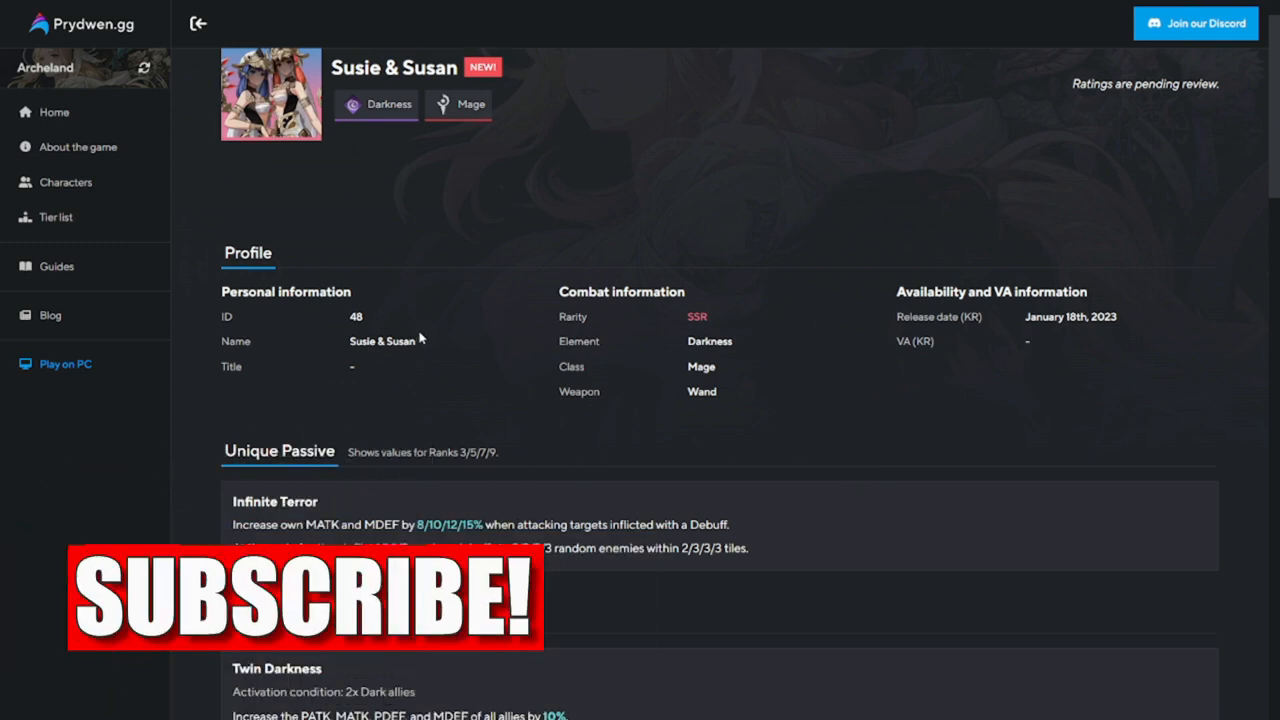
scroll("down", 3)
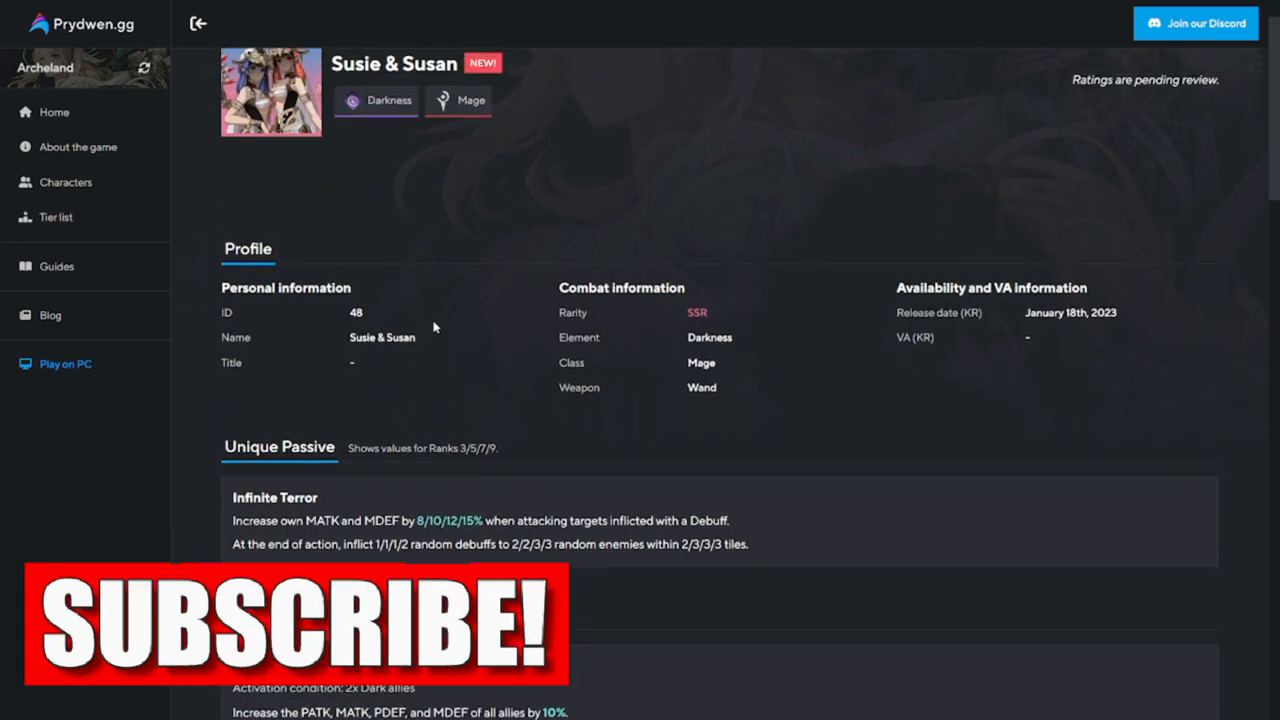
scroll("down", 3)
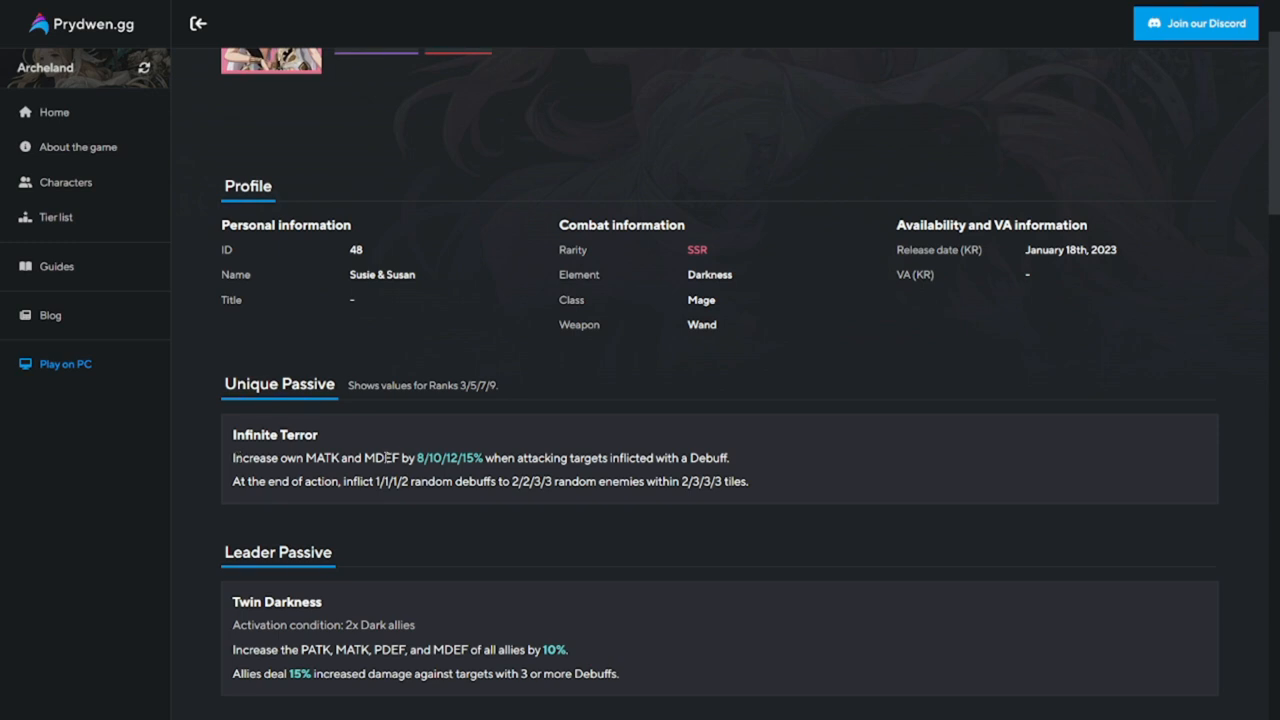
mouse_move(390, 470)
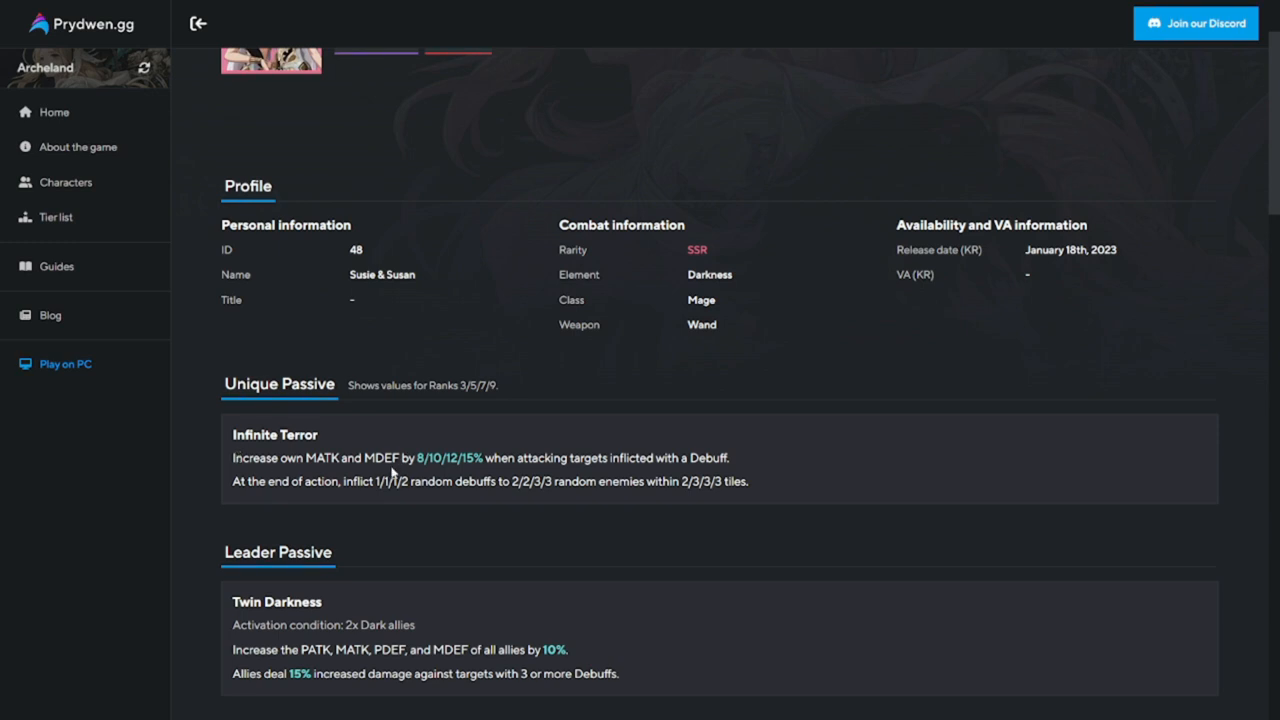
mouse_move(736, 438)
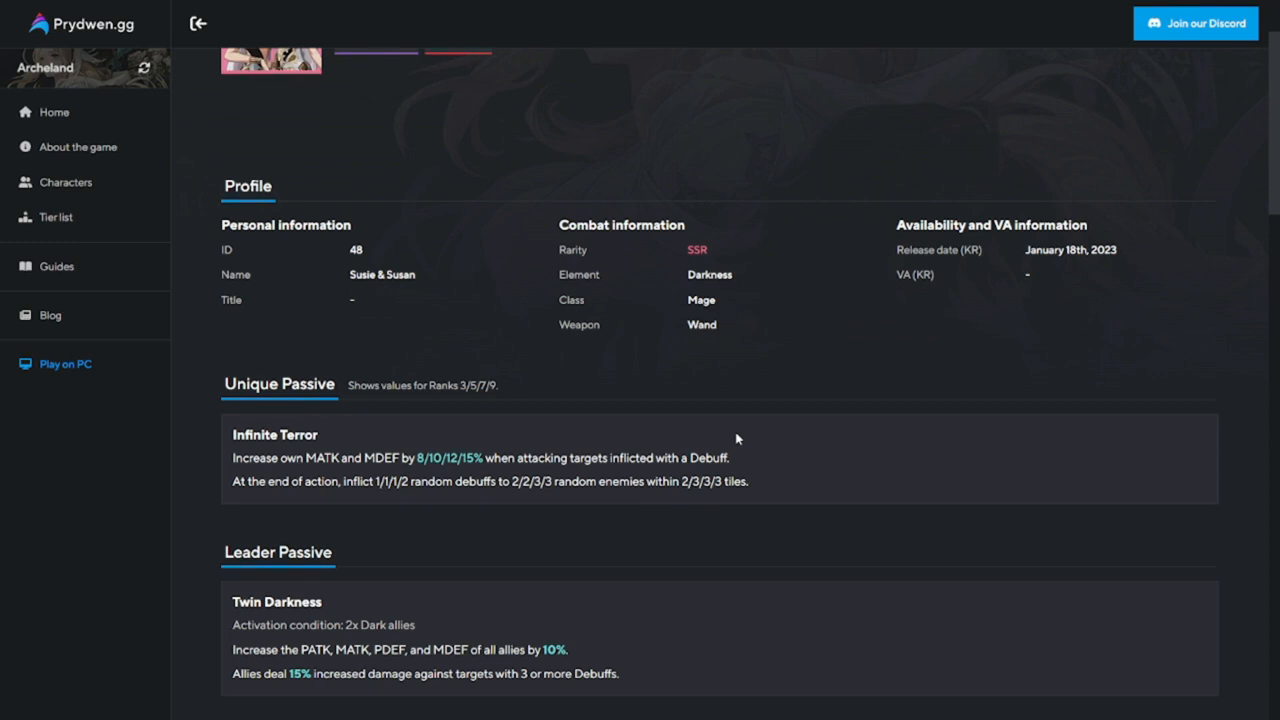
mouse_move(700, 516)
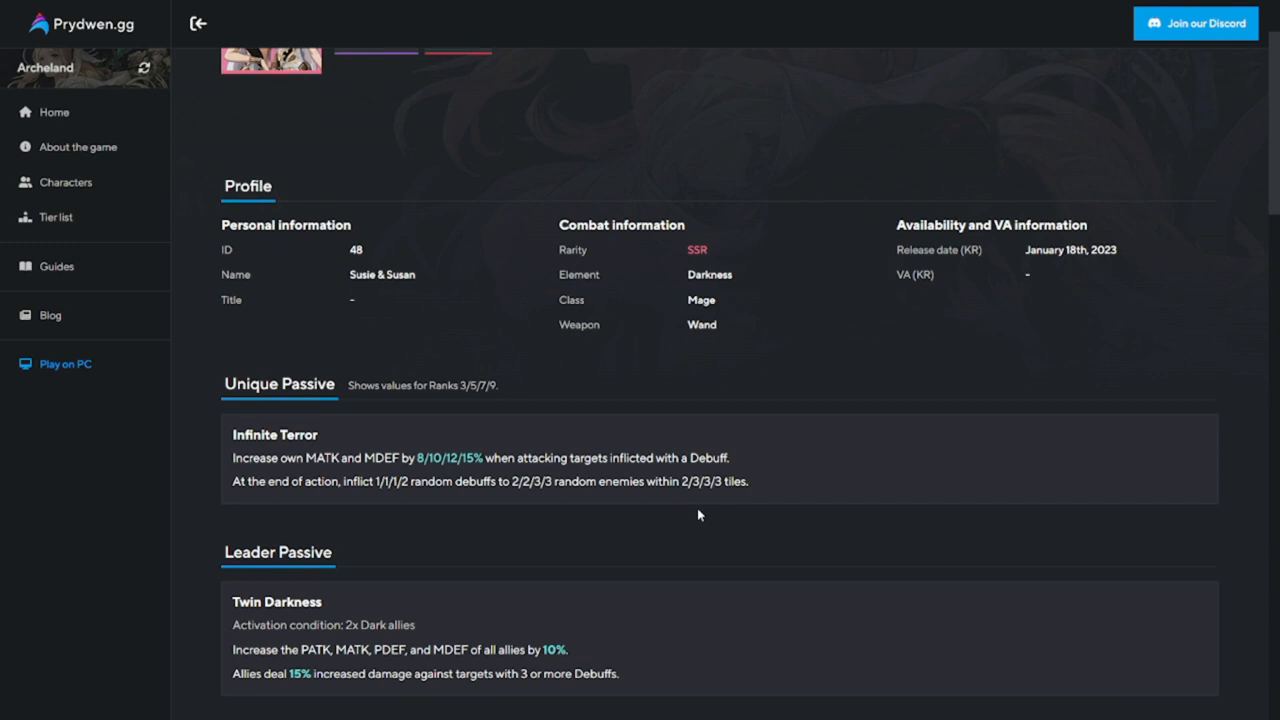
mouse_move(412, 504)
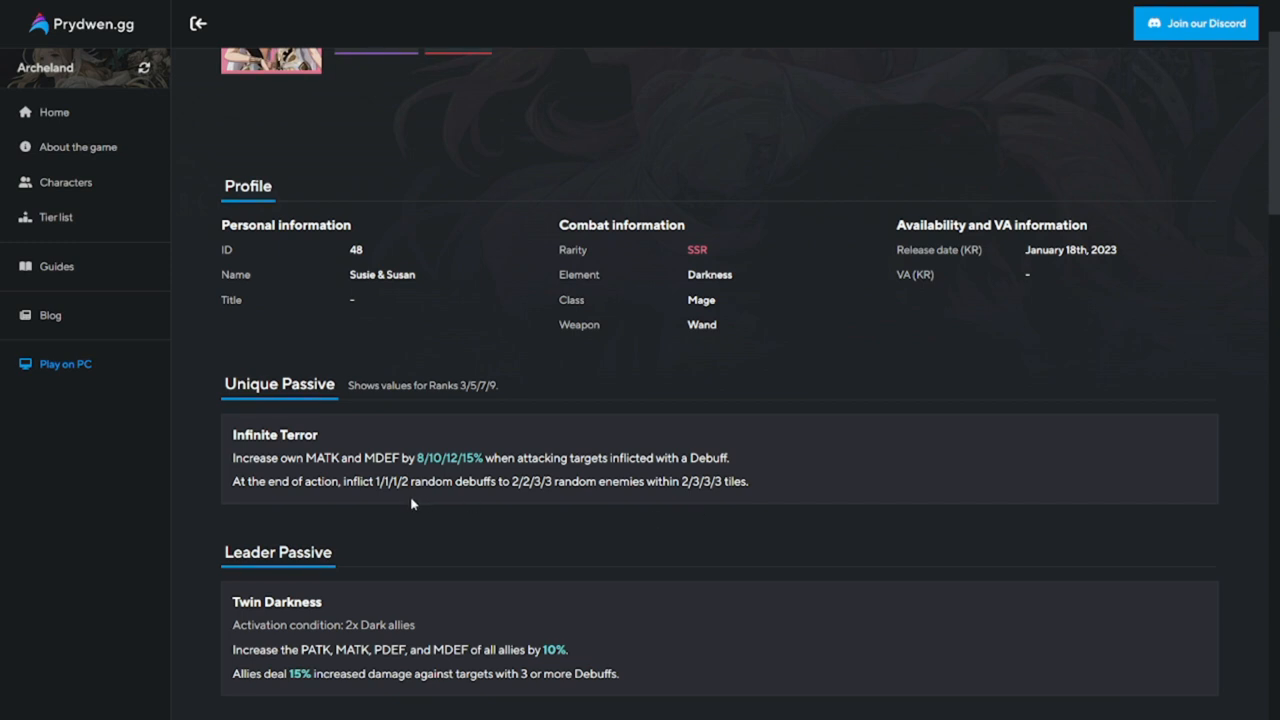
mouse_move(416, 496)
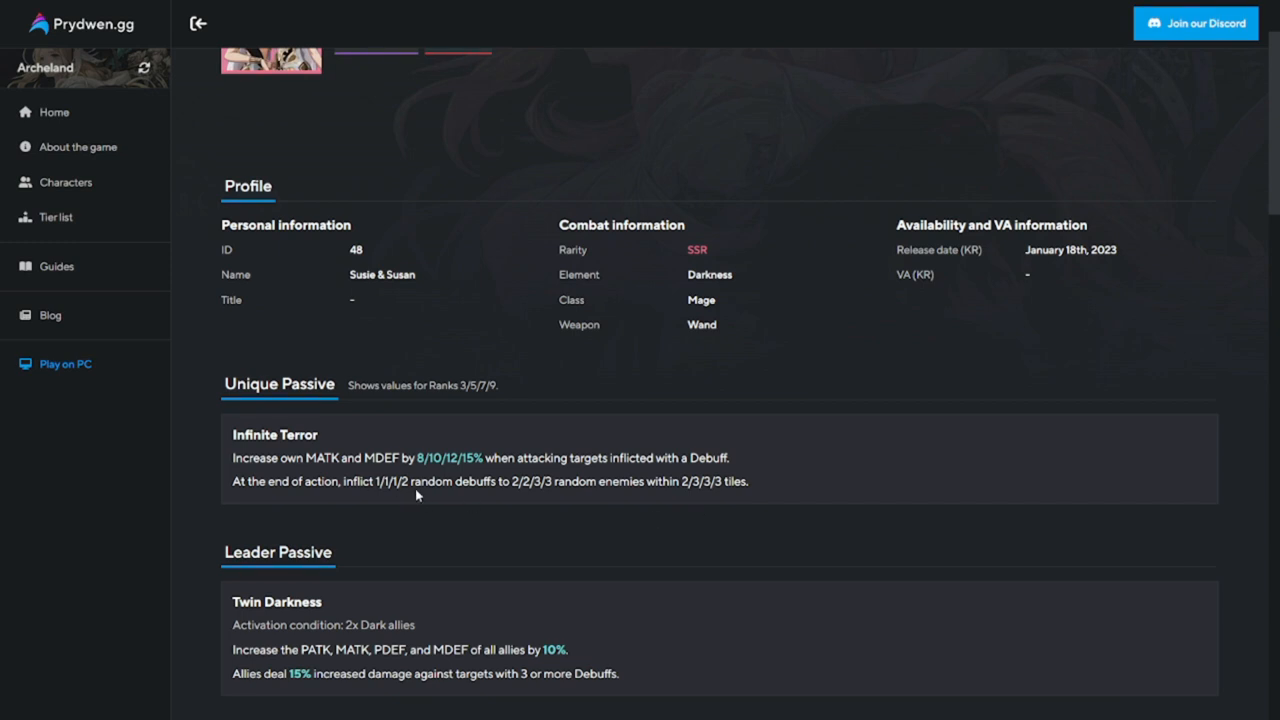
mouse_move(512, 508)
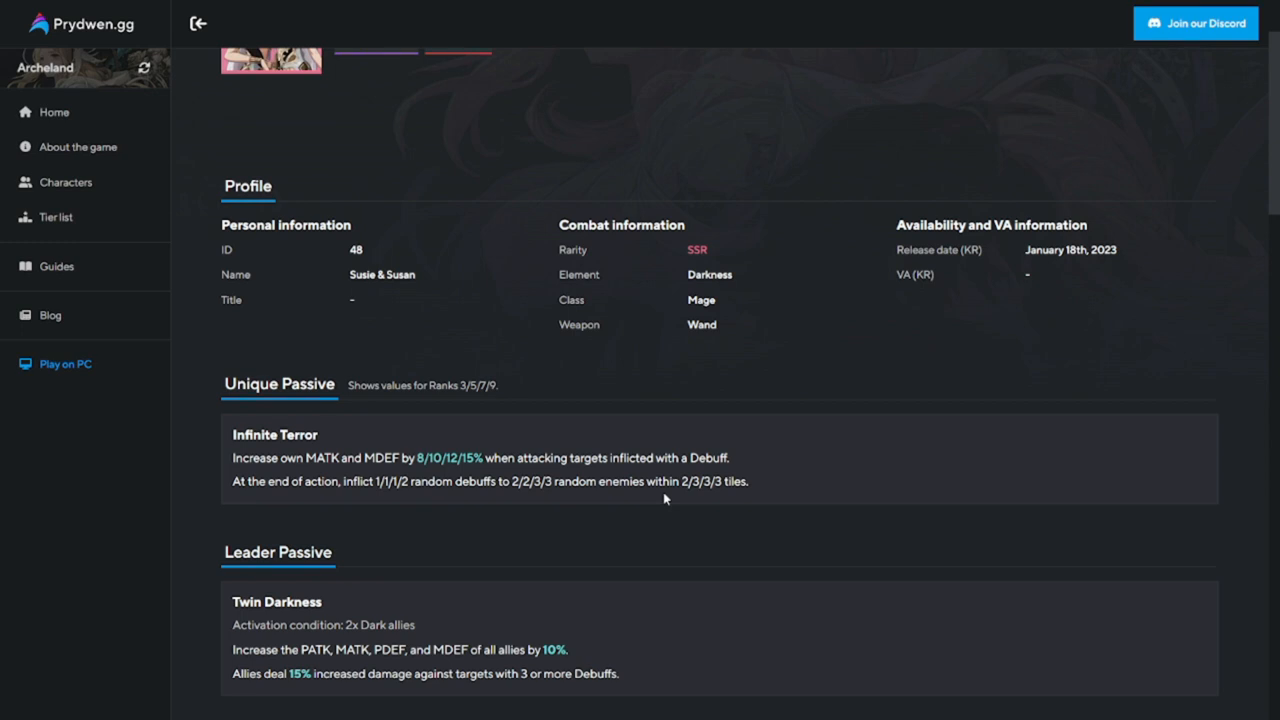
mouse_move(230, 480)
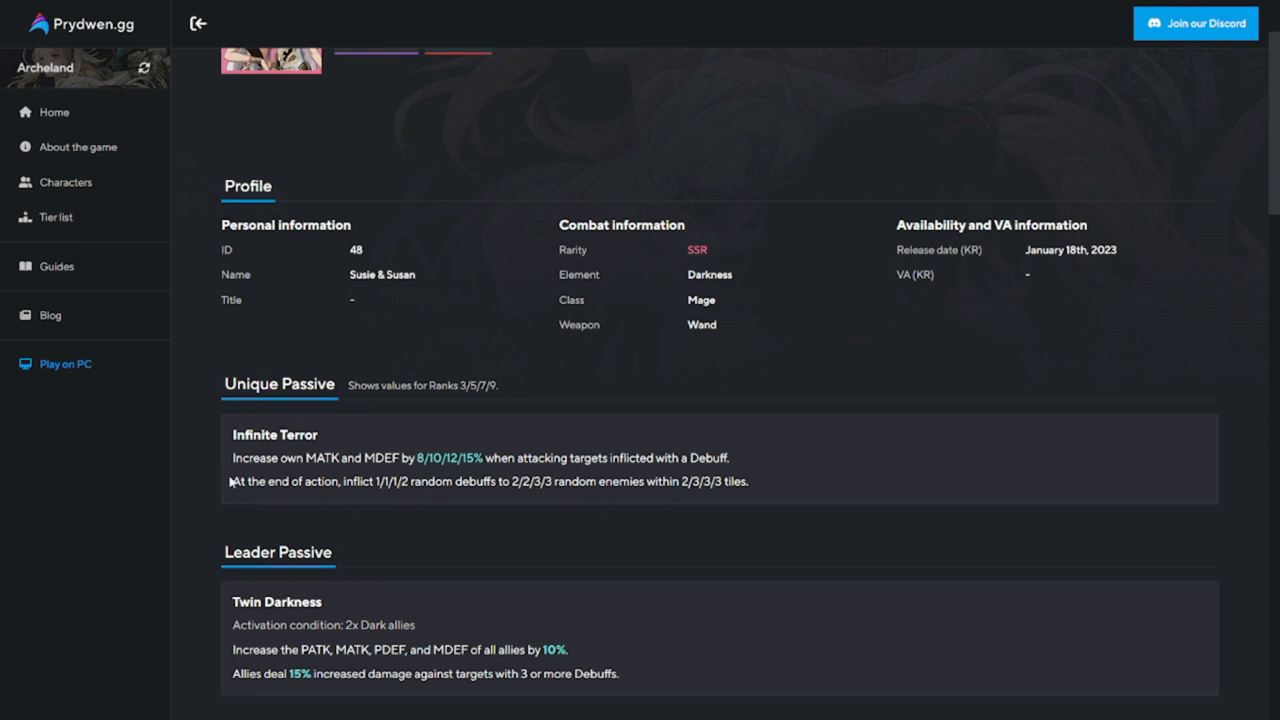
left_click_drag(568, 458, 730, 458)
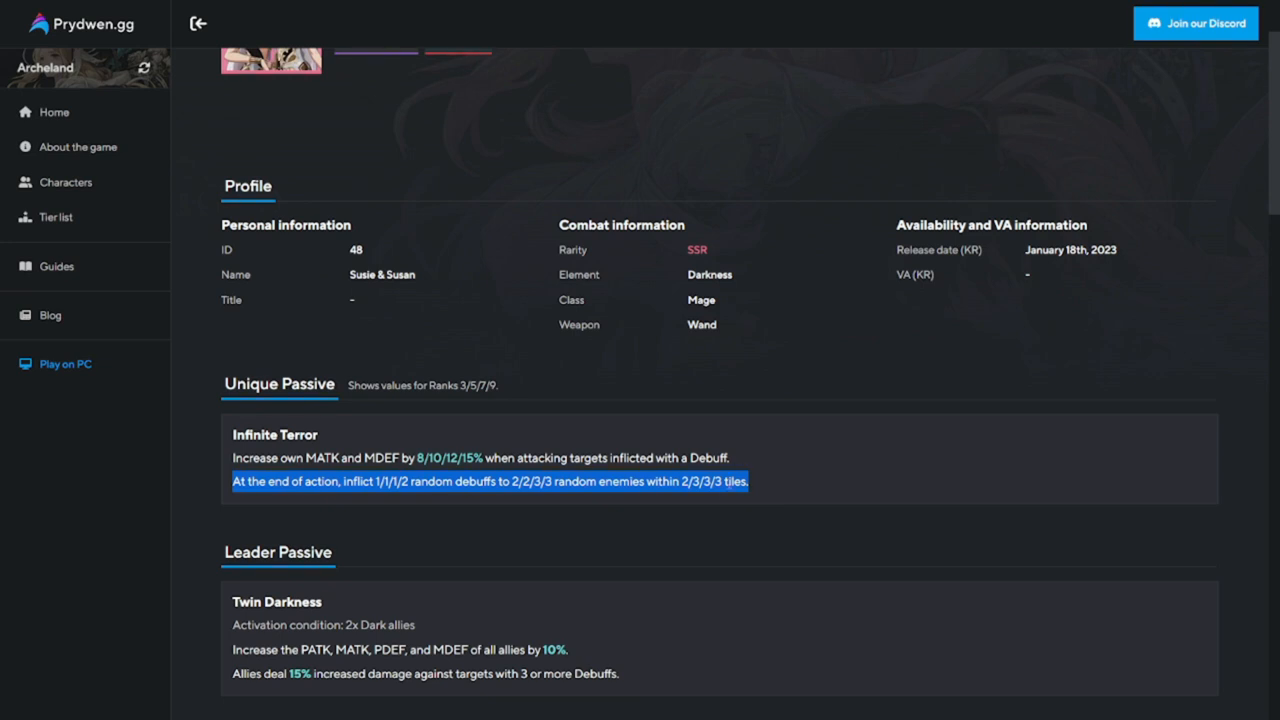
Scroll to the passives and highlight the Twin Darkness activation condition line.
scroll("down", 3)
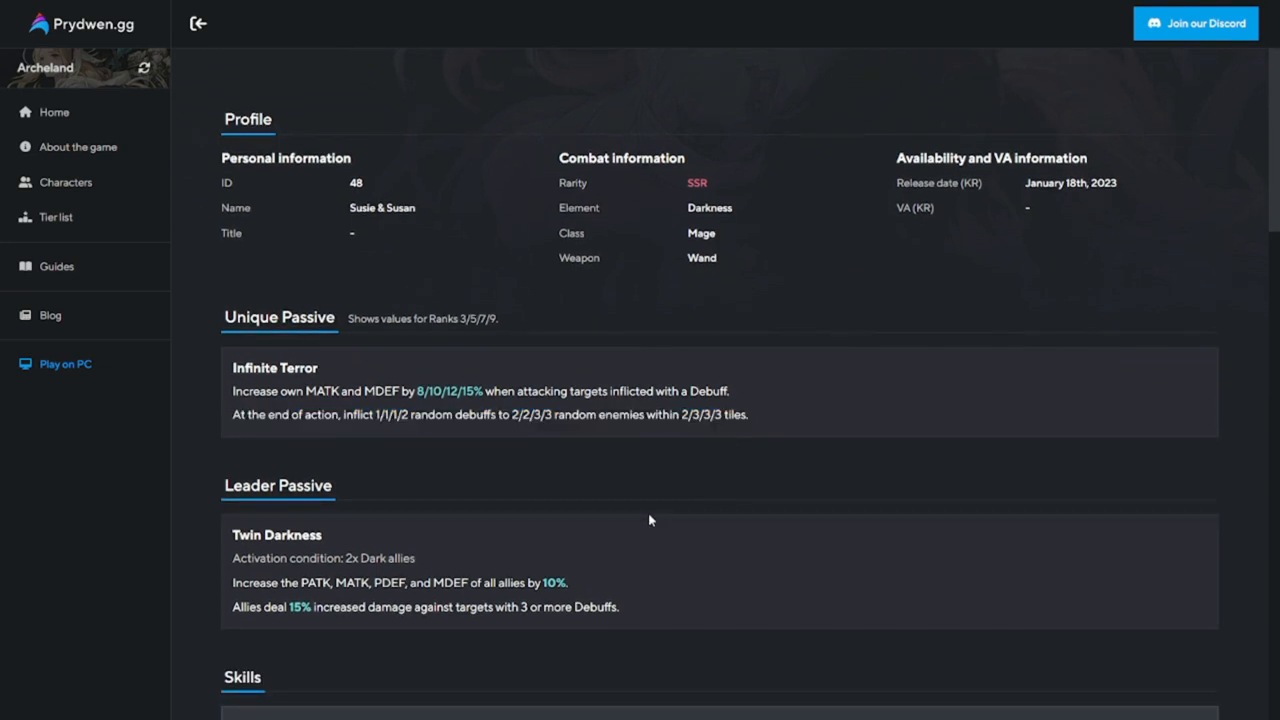
mouse_move(640, 532)
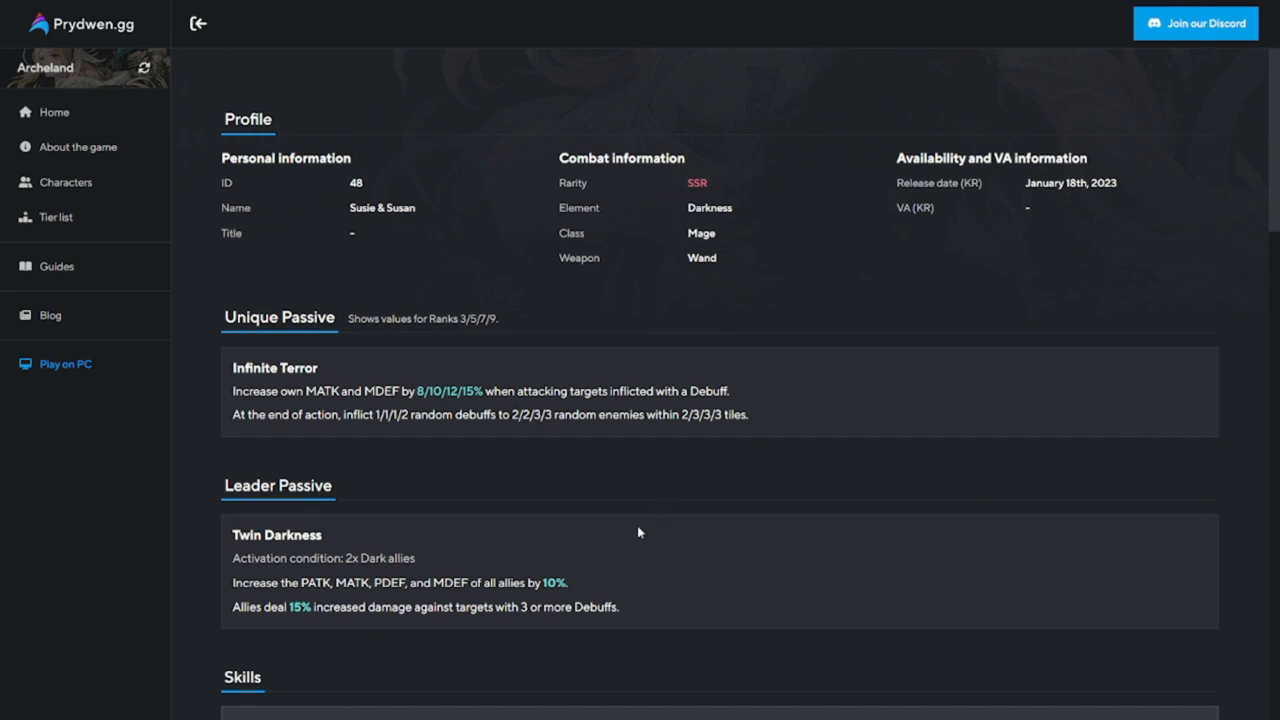
scroll("down", 3)
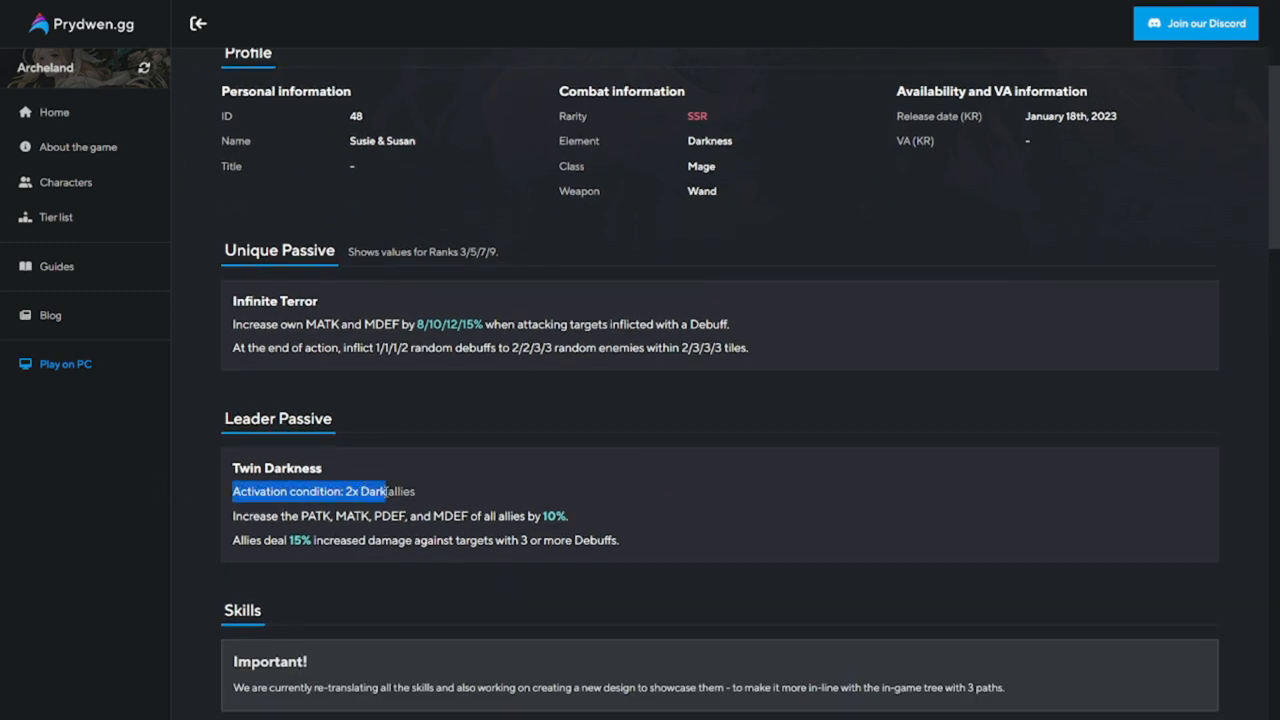
left_click_drag(350, 492, 418, 492)
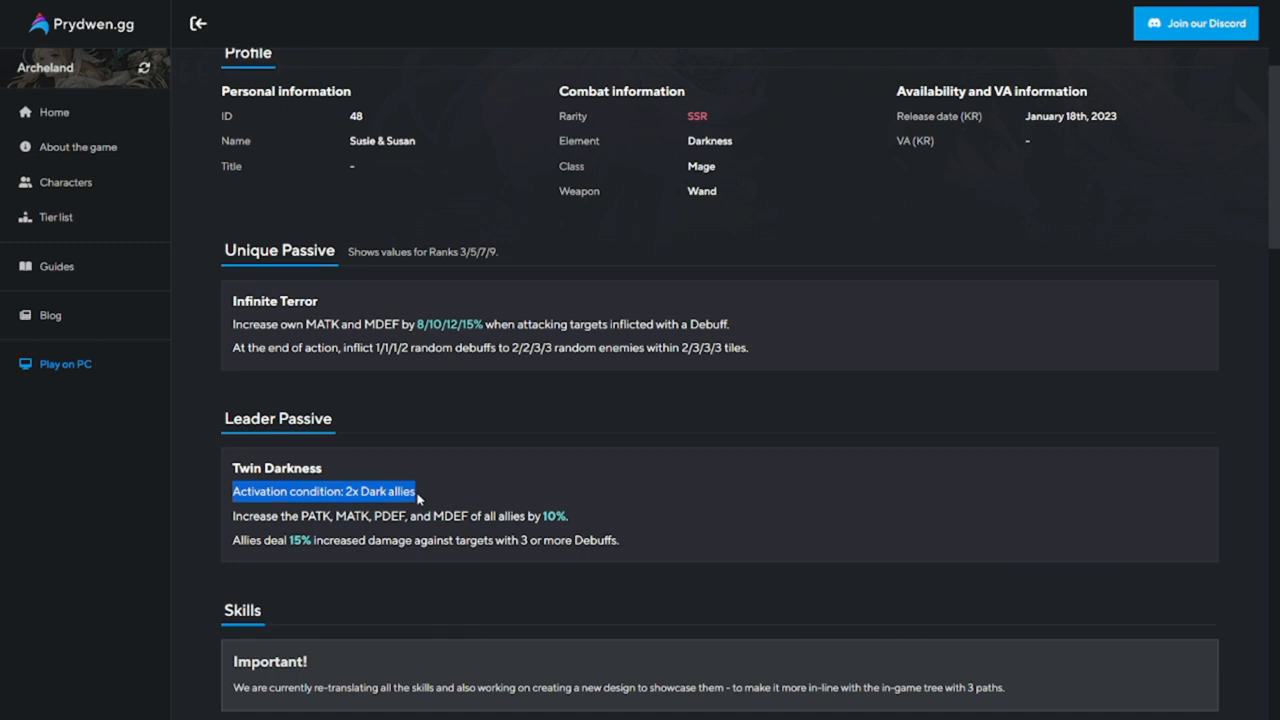
mouse_move(484, 468)
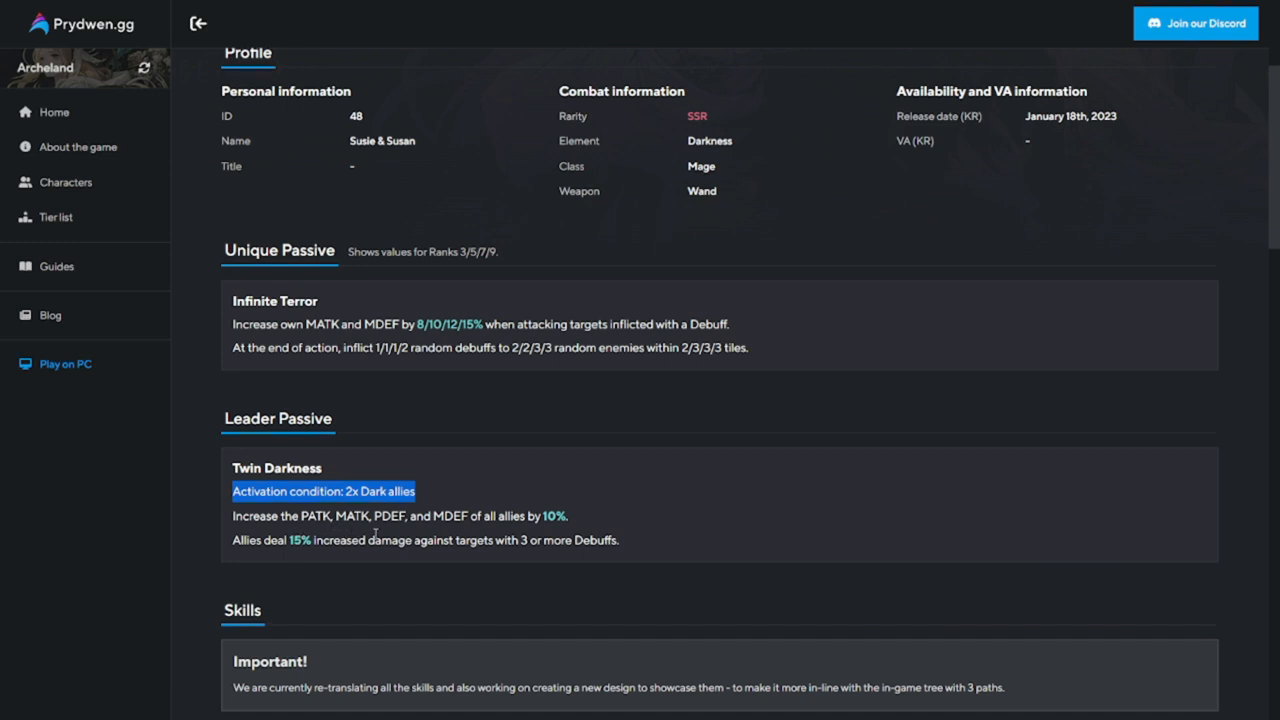
mouse_move(378, 536)
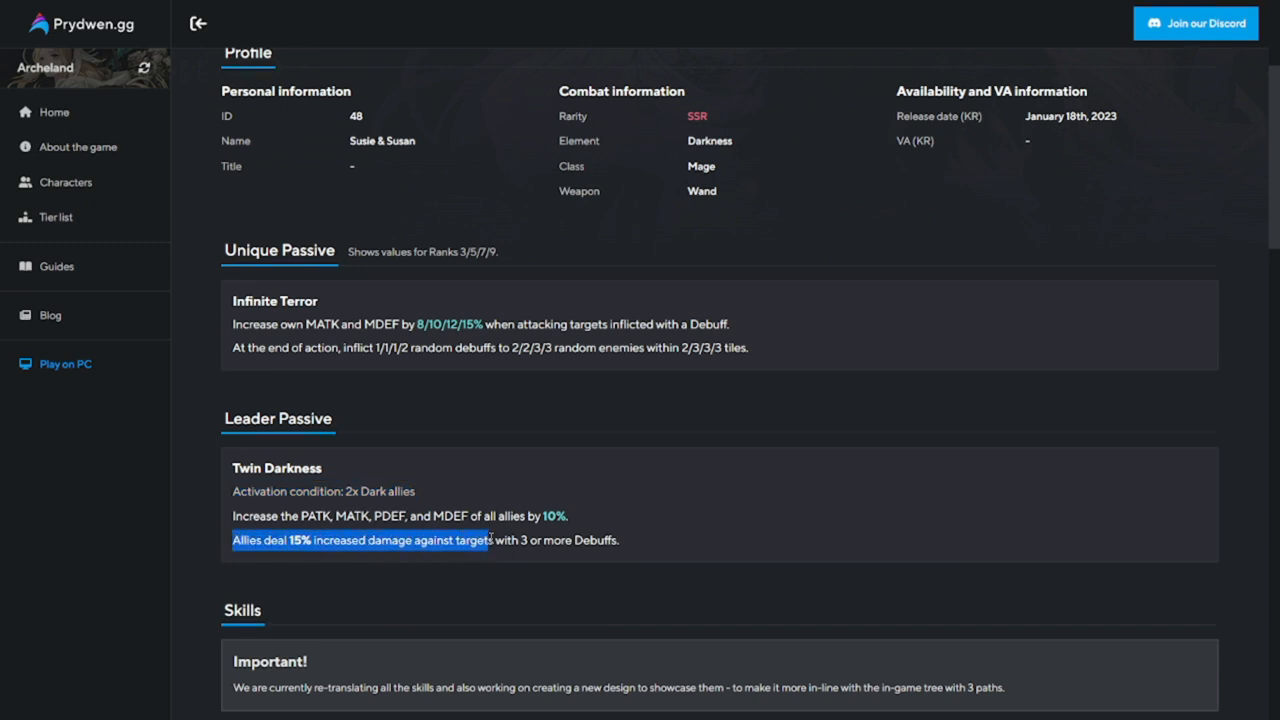
Highlight the allies' increased damage sentence, then re-select the two-Dark-allies activation condition.
left_click_drag(492, 540, 528, 540)
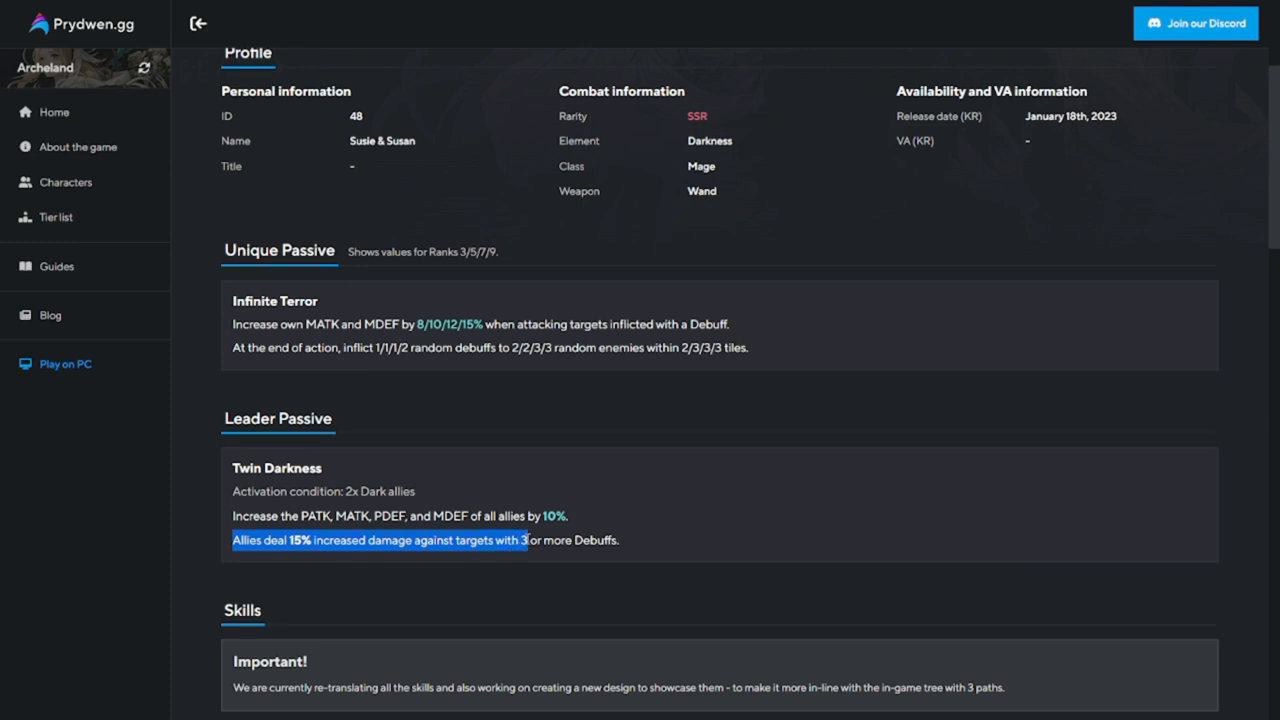
left_click_drag(528, 540, 564, 540)
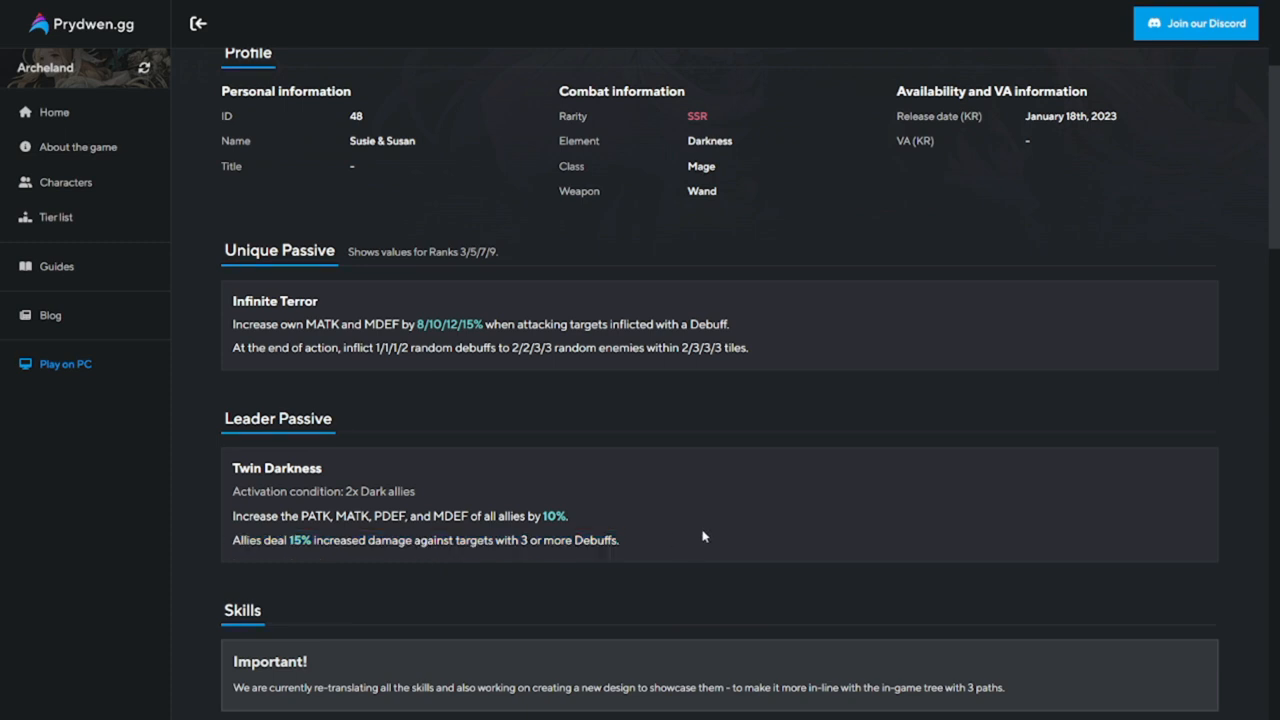
left_click_drag(256, 540, 620, 540)
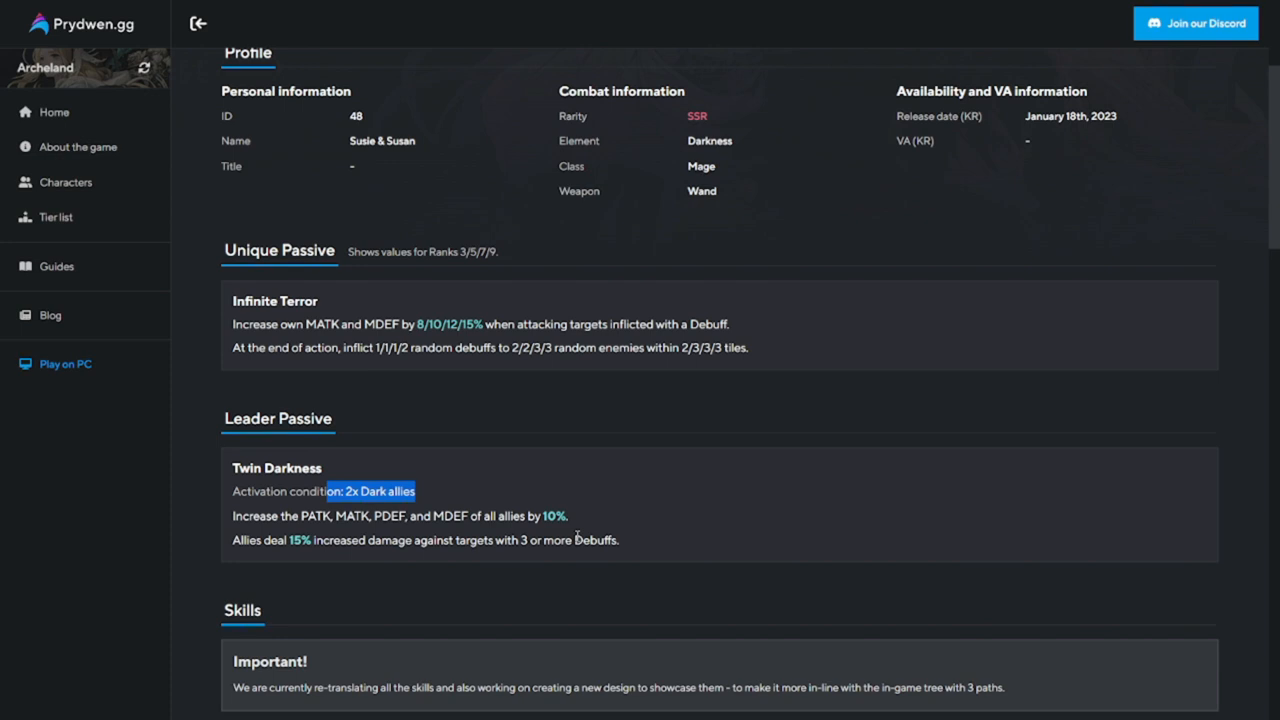
mouse_move(548, 562)
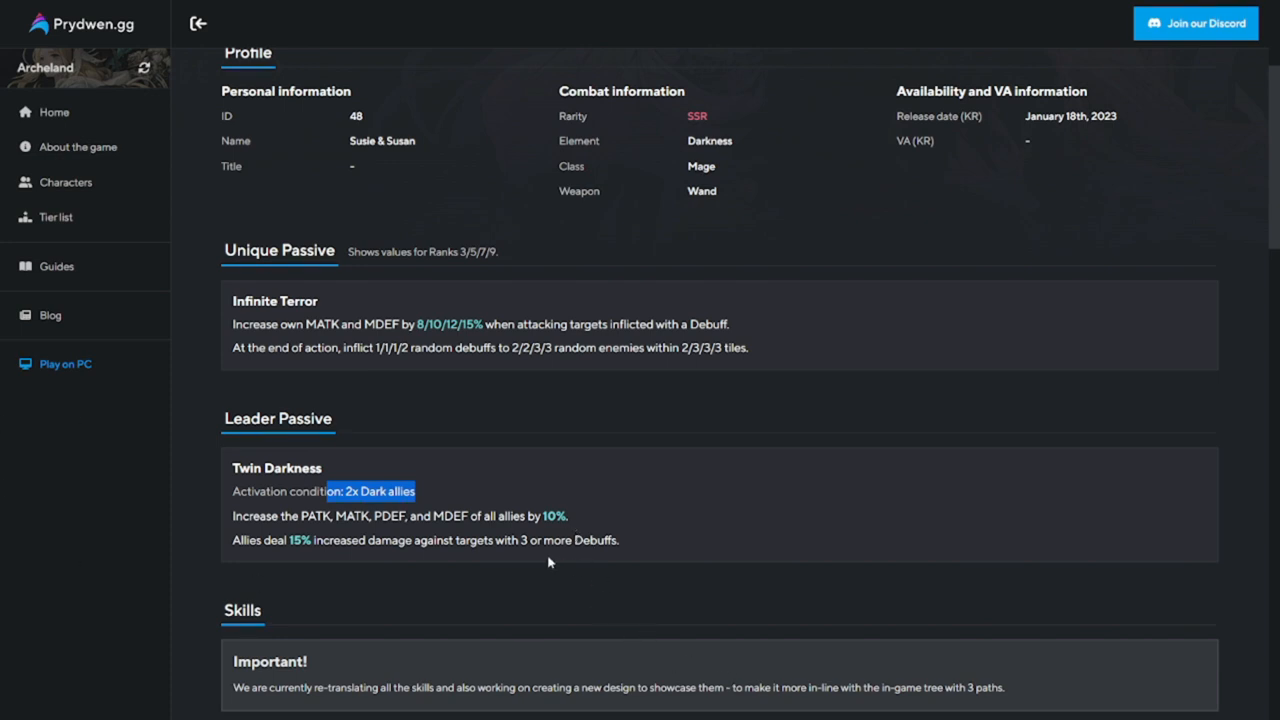
Highlight the 'Allies deal 15% more damage' Leader Passive line and bring the Skills section into view.
scroll("down", 3)
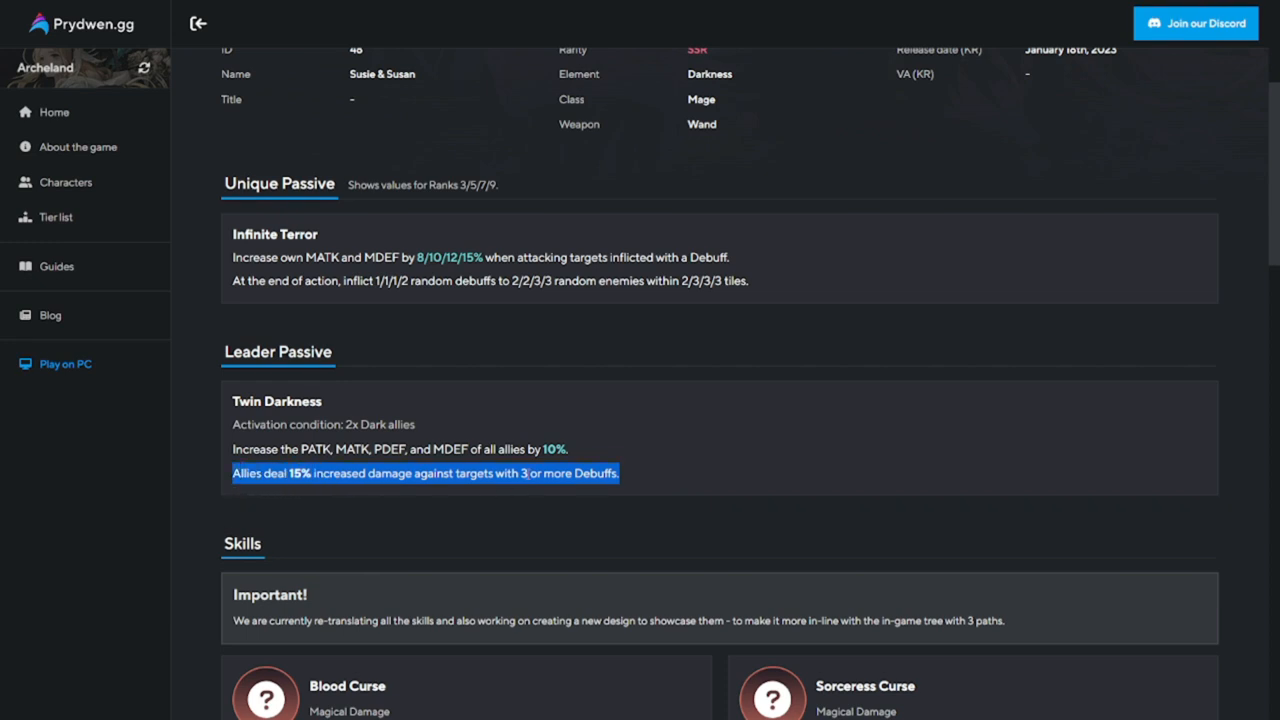
left_click(232, 480)
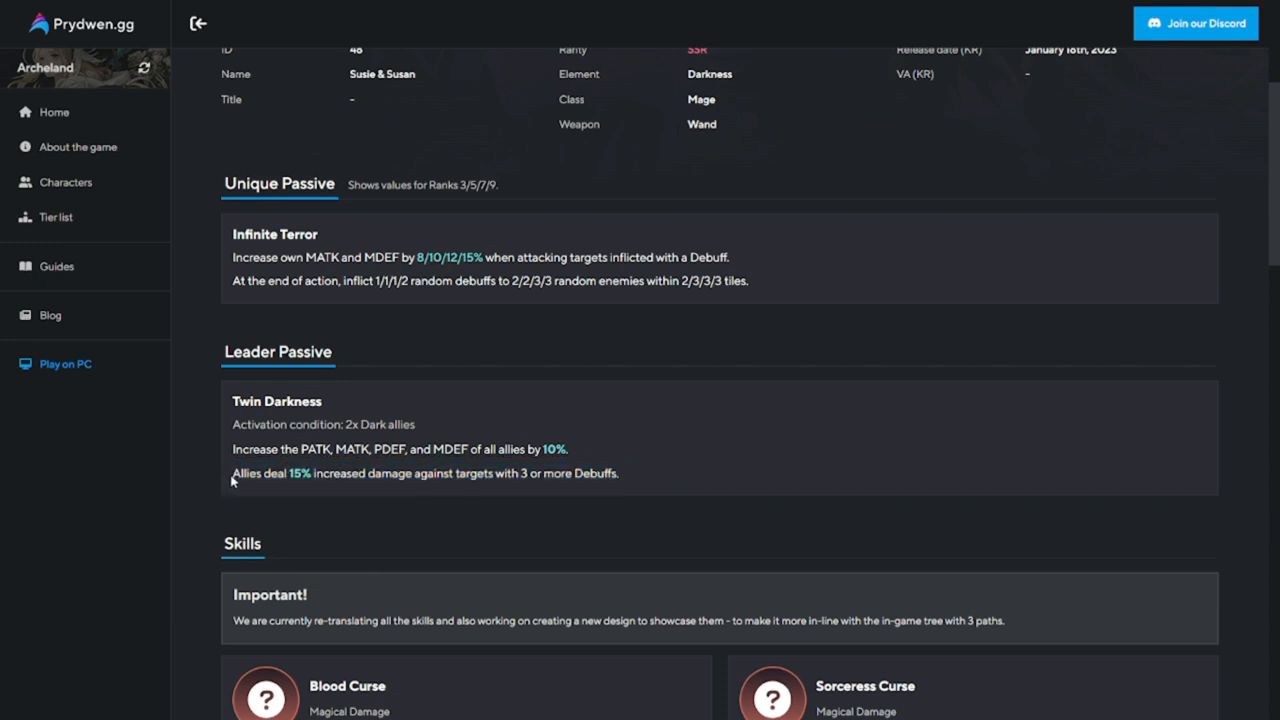
left_click_drag(232, 472, 618, 472)
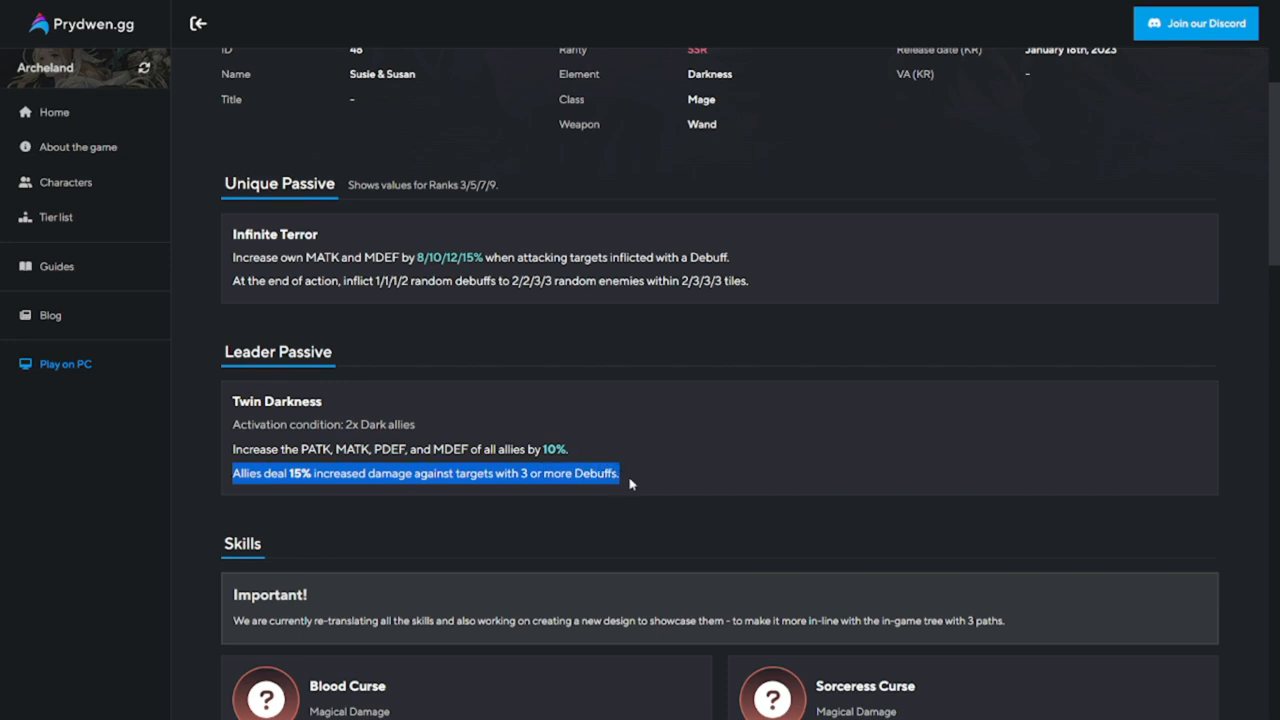
mouse_move(632, 492)
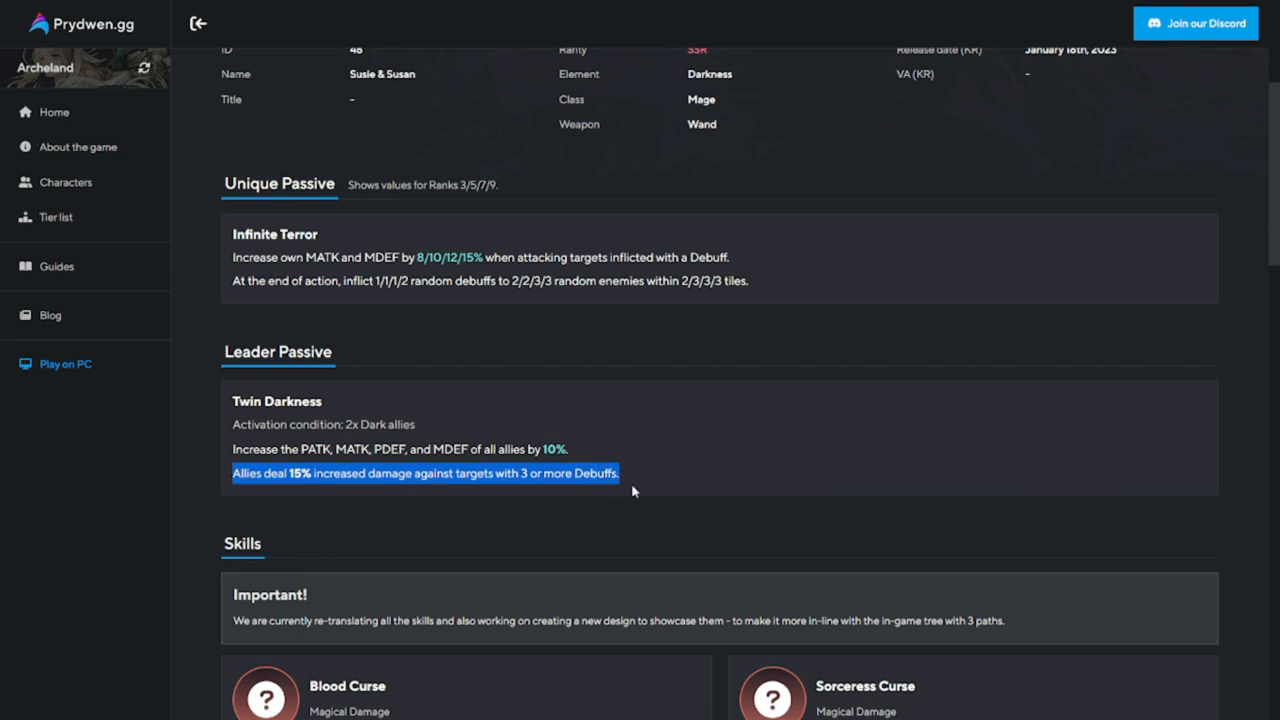
scroll("down", 3)
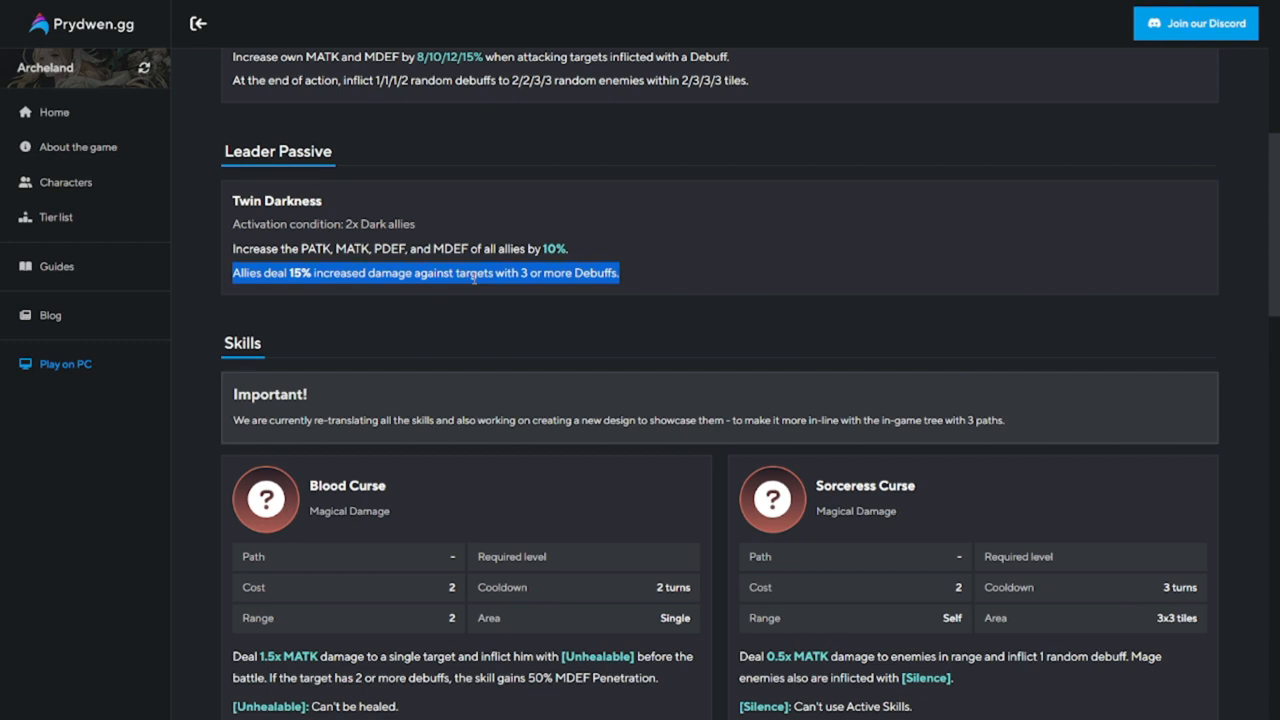
mouse_move(532, 292)
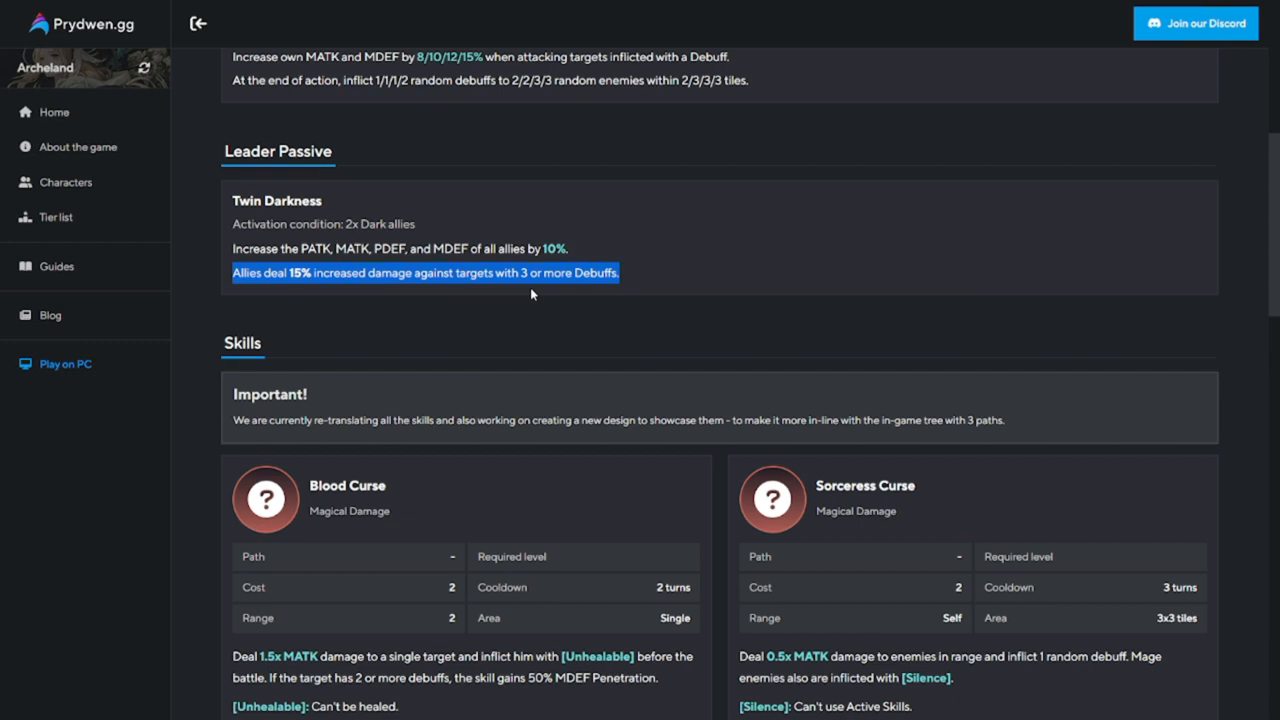
mouse_move(602, 320)
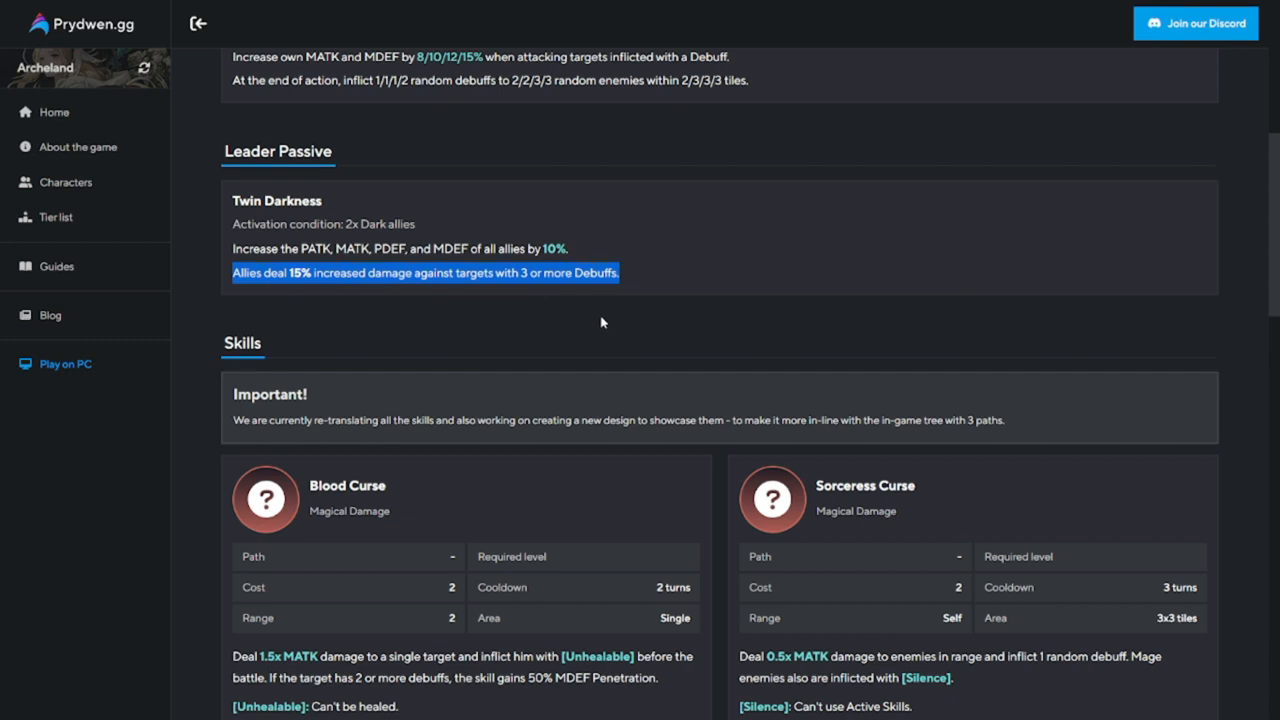
mouse_move(660, 328)
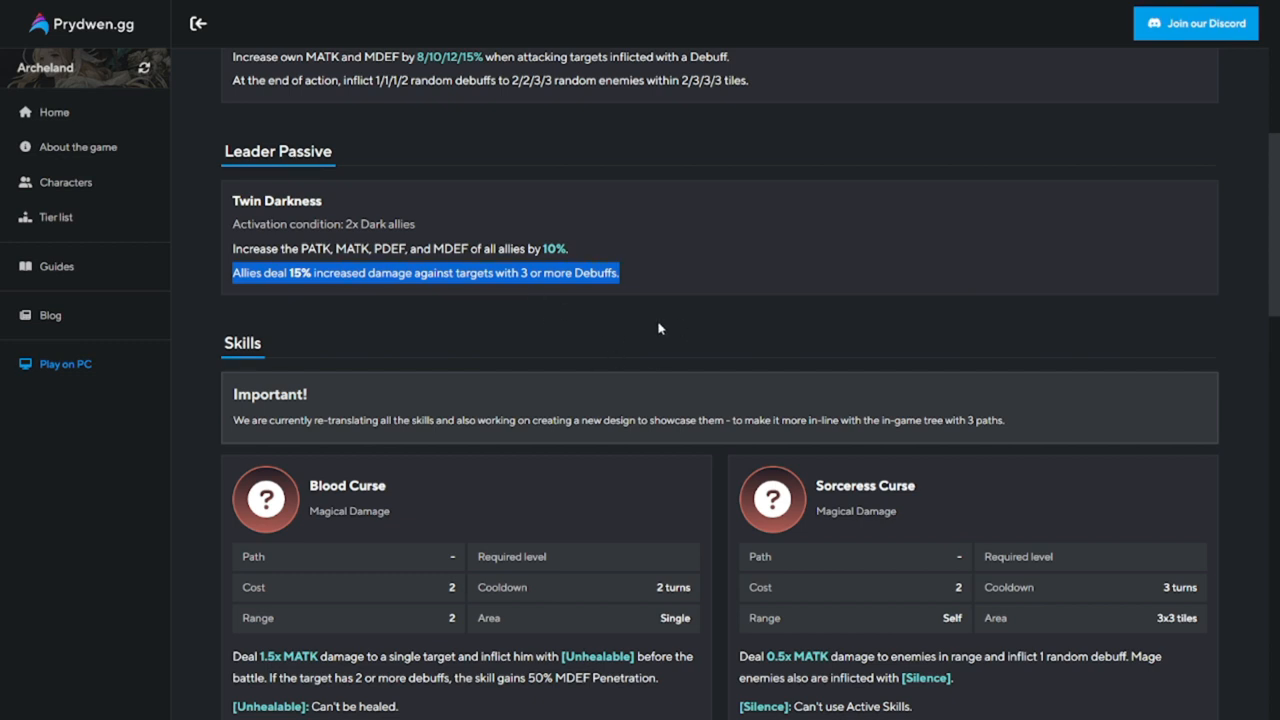
Highlight the [Silence] description under the Sorceress Curse skill card.
scroll("down", 3)
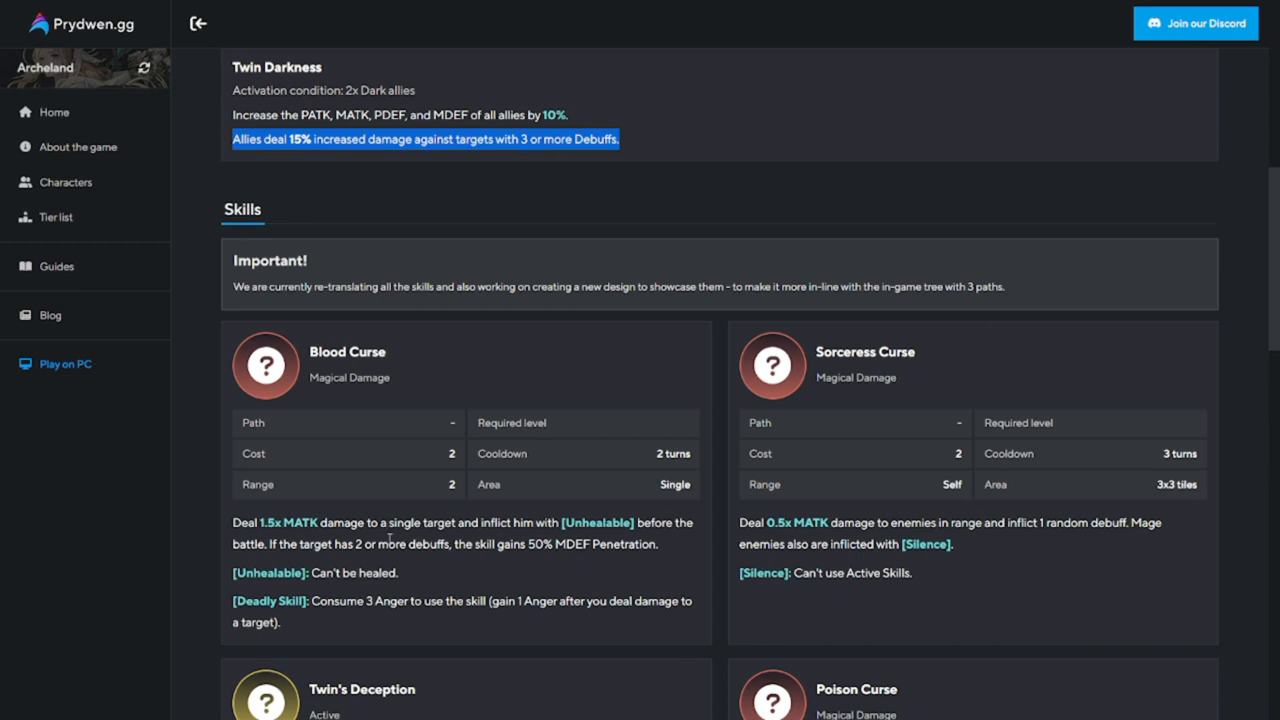
mouse_move(344, 540)
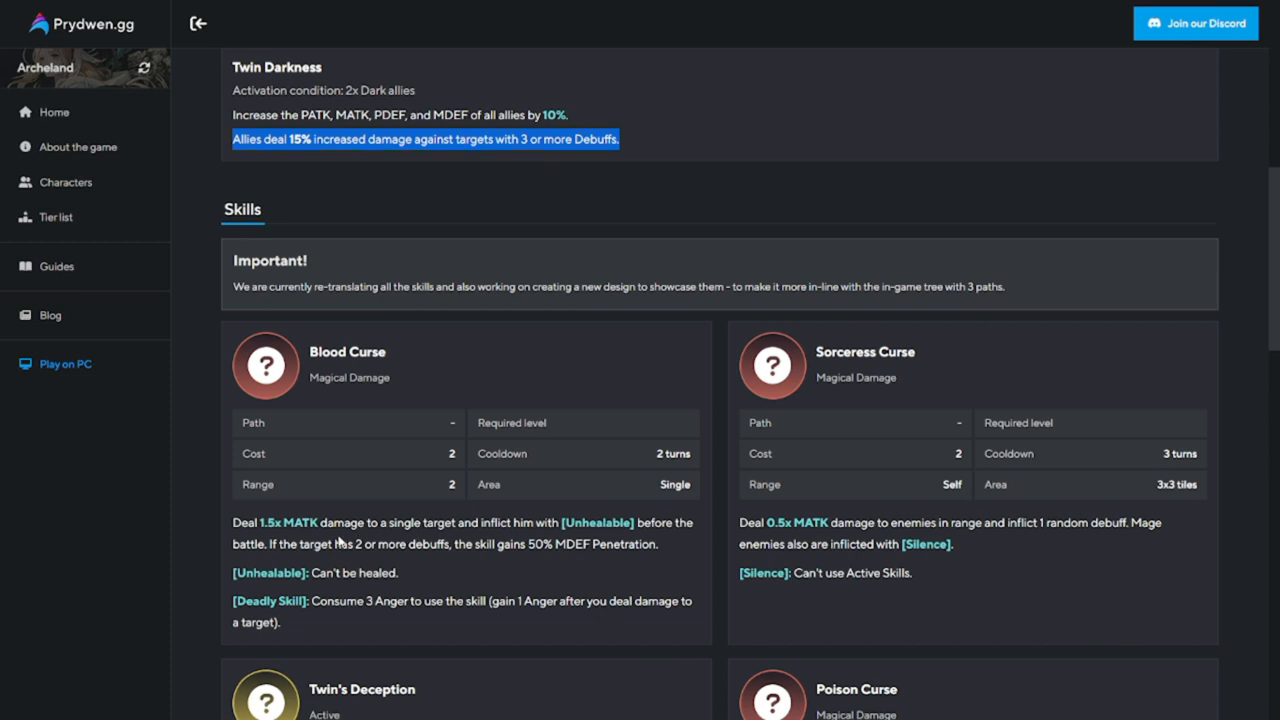
mouse_move(508, 538)
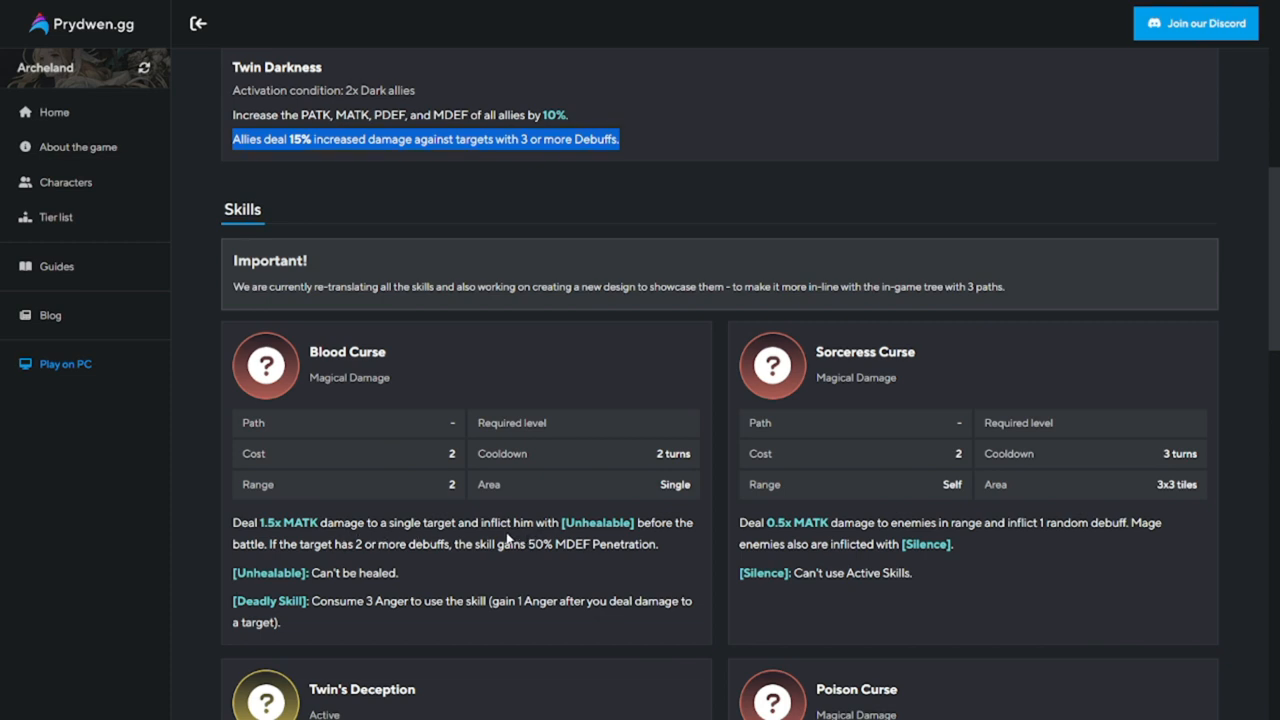
mouse_move(696, 524)
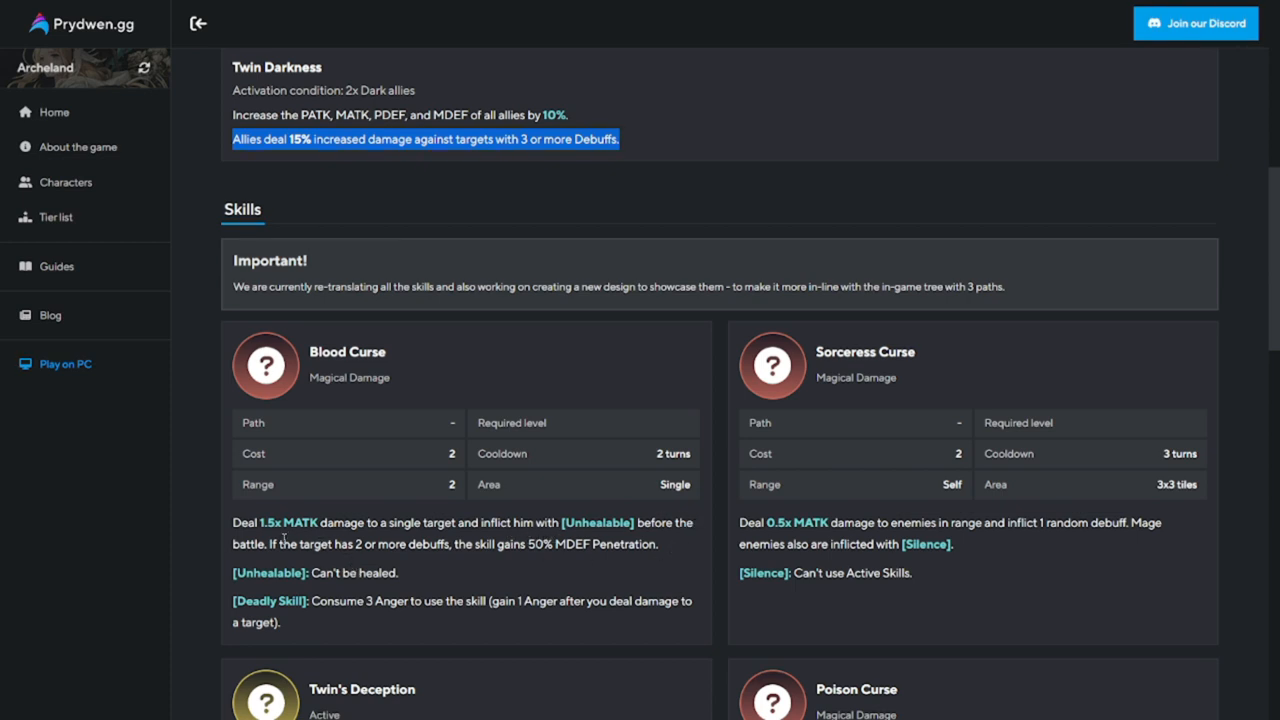
mouse_move(332, 558)
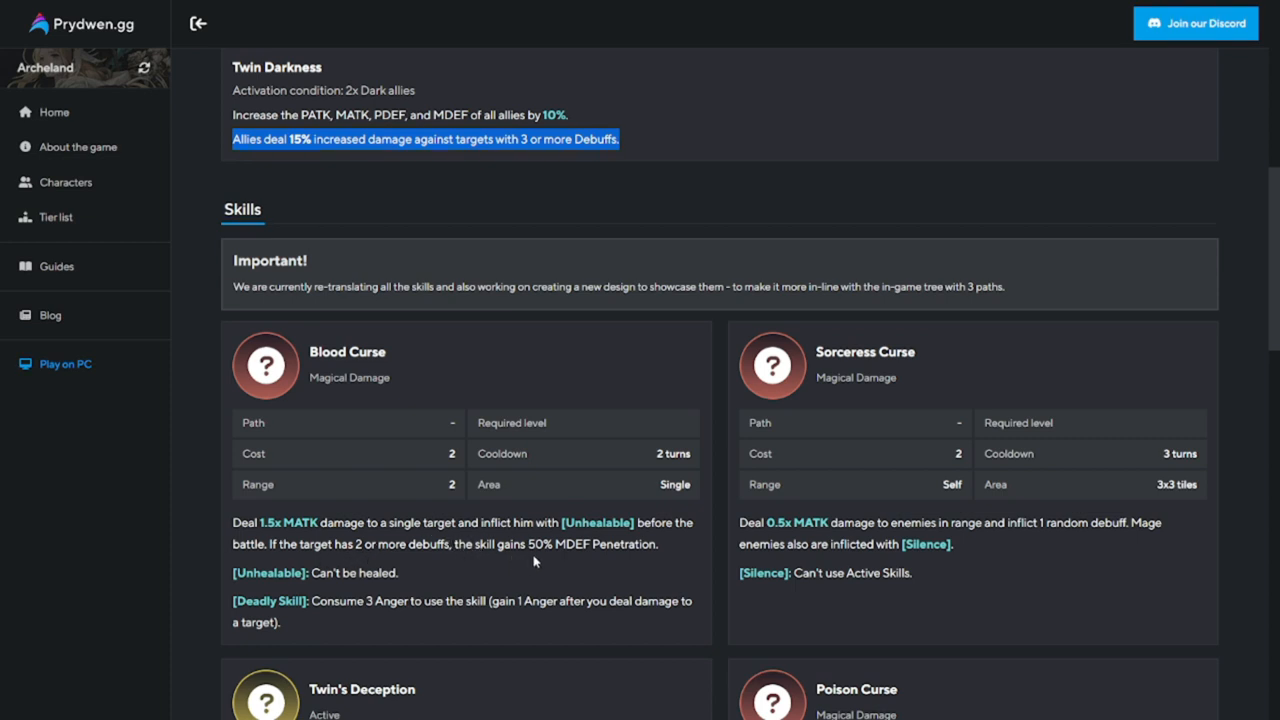
mouse_move(566, 538)
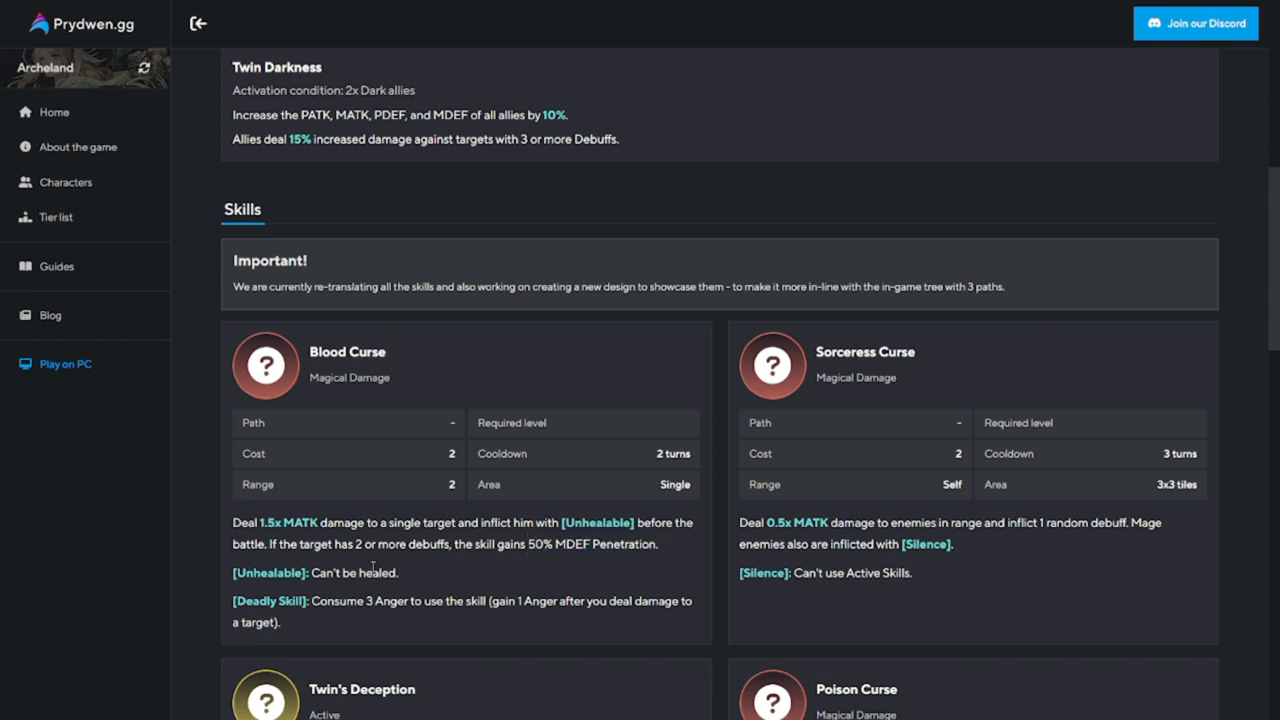
left_click_drag(312, 572, 398, 572)
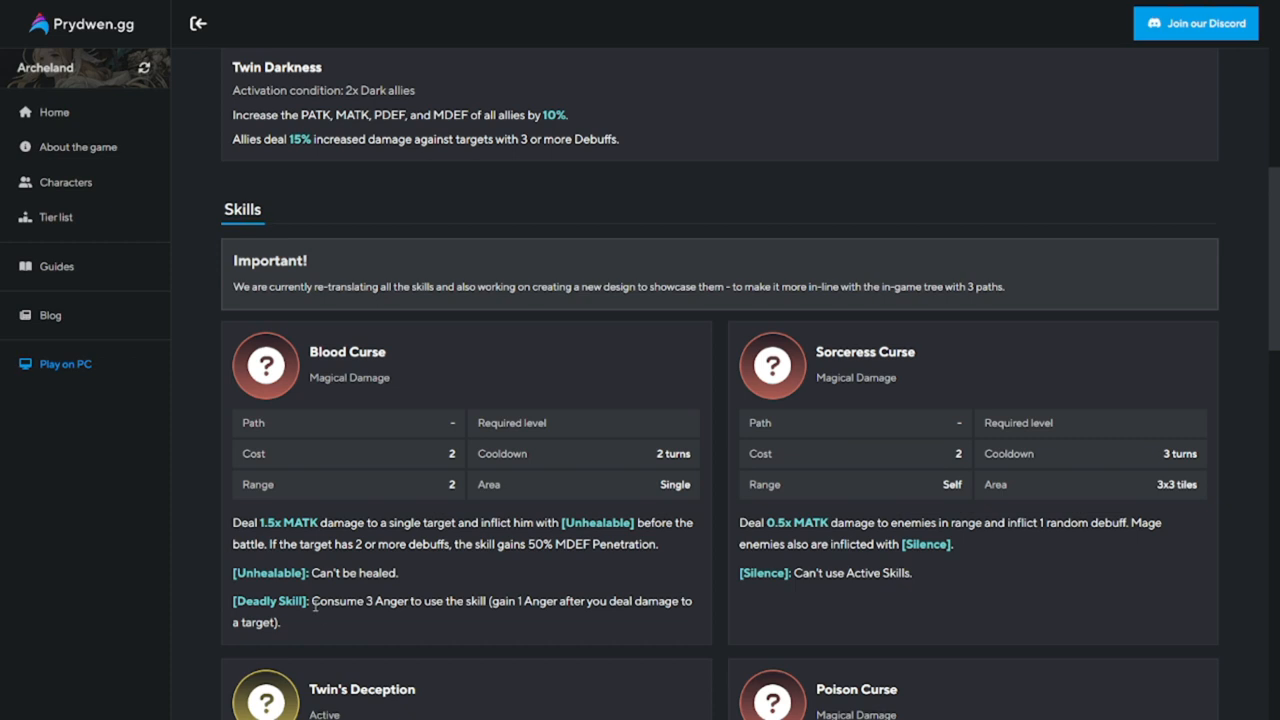
left_click_drag(312, 600, 536, 600)
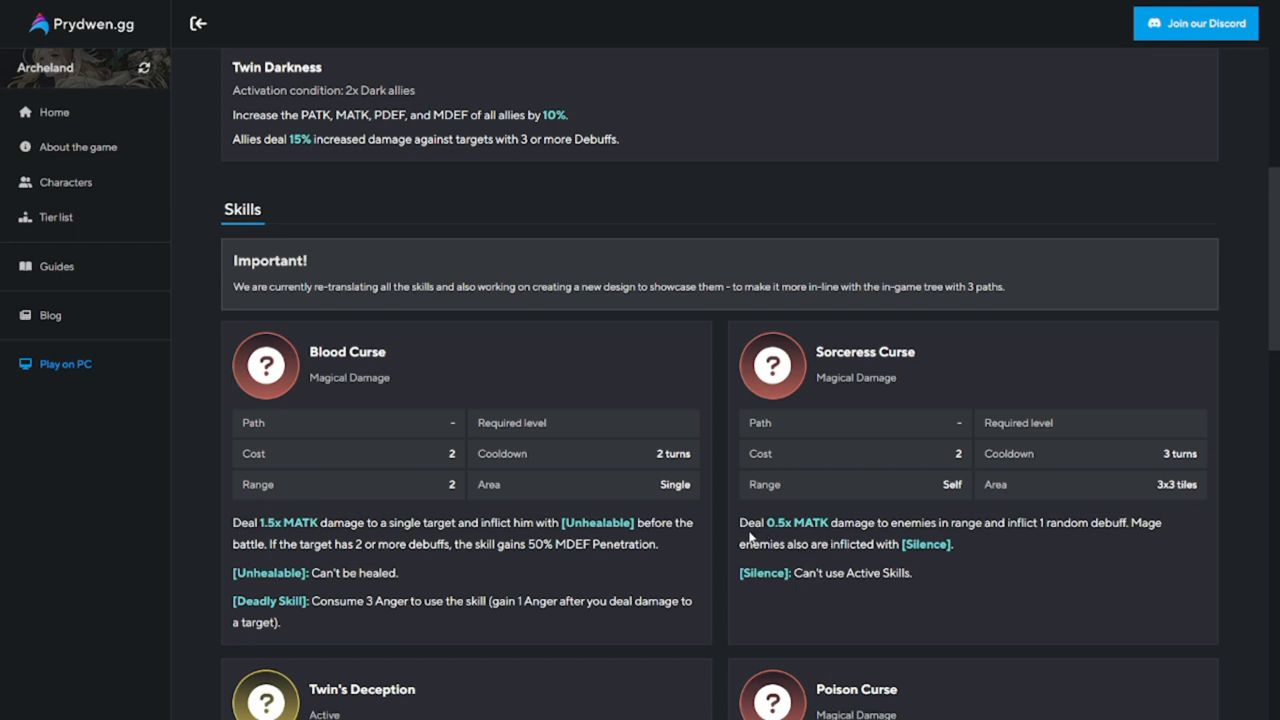
mouse_move(796, 536)
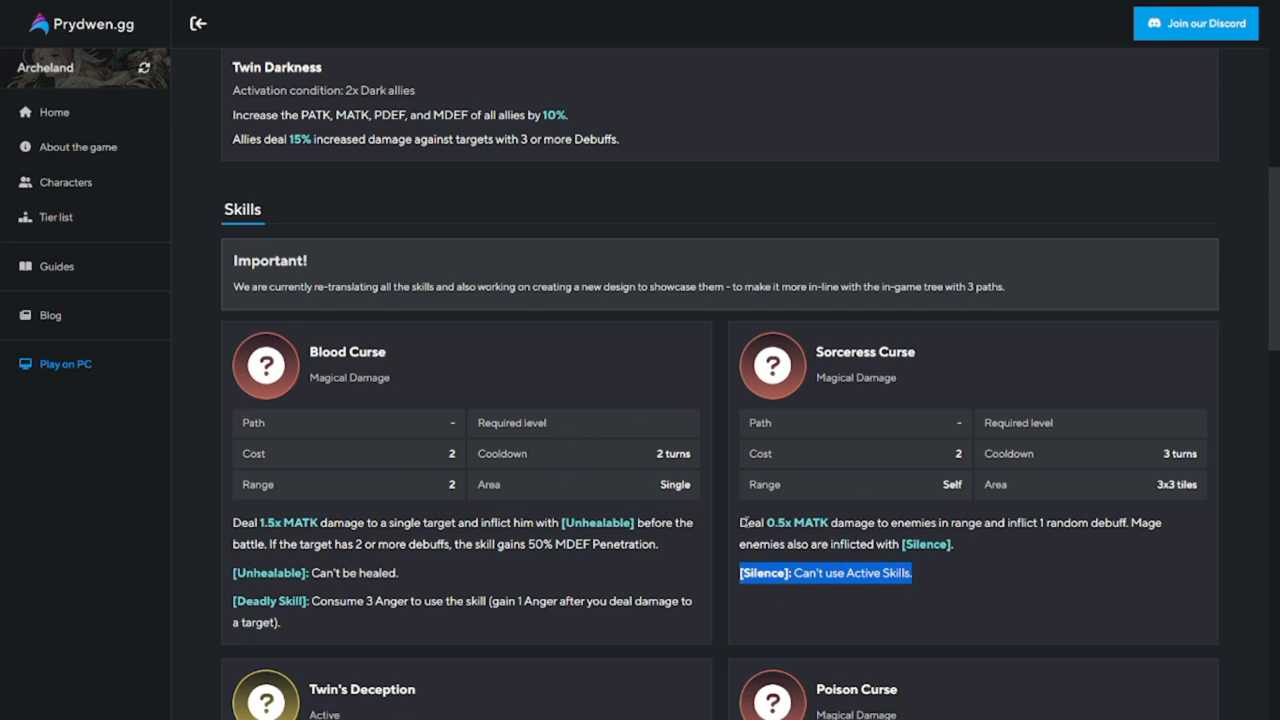
Highlight the Poison Curse damage description, then clear it and return toward the page top.
scroll("down", 3)
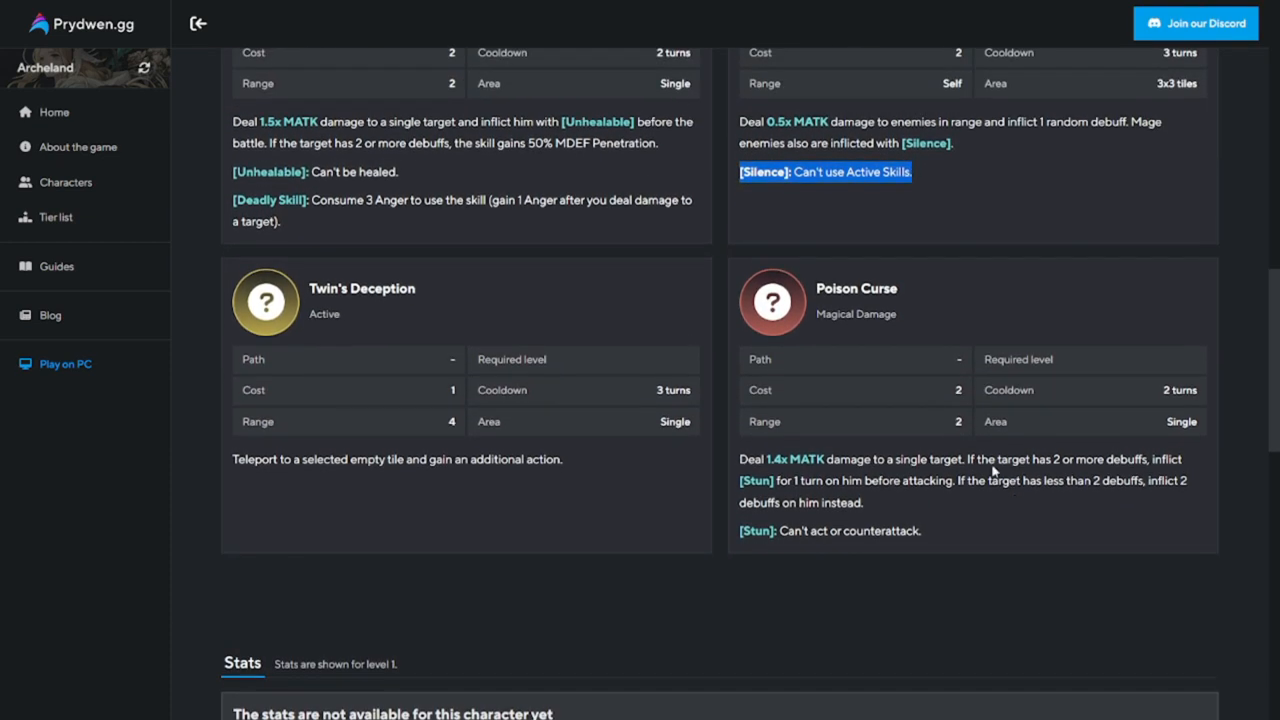
mouse_move(936, 410)
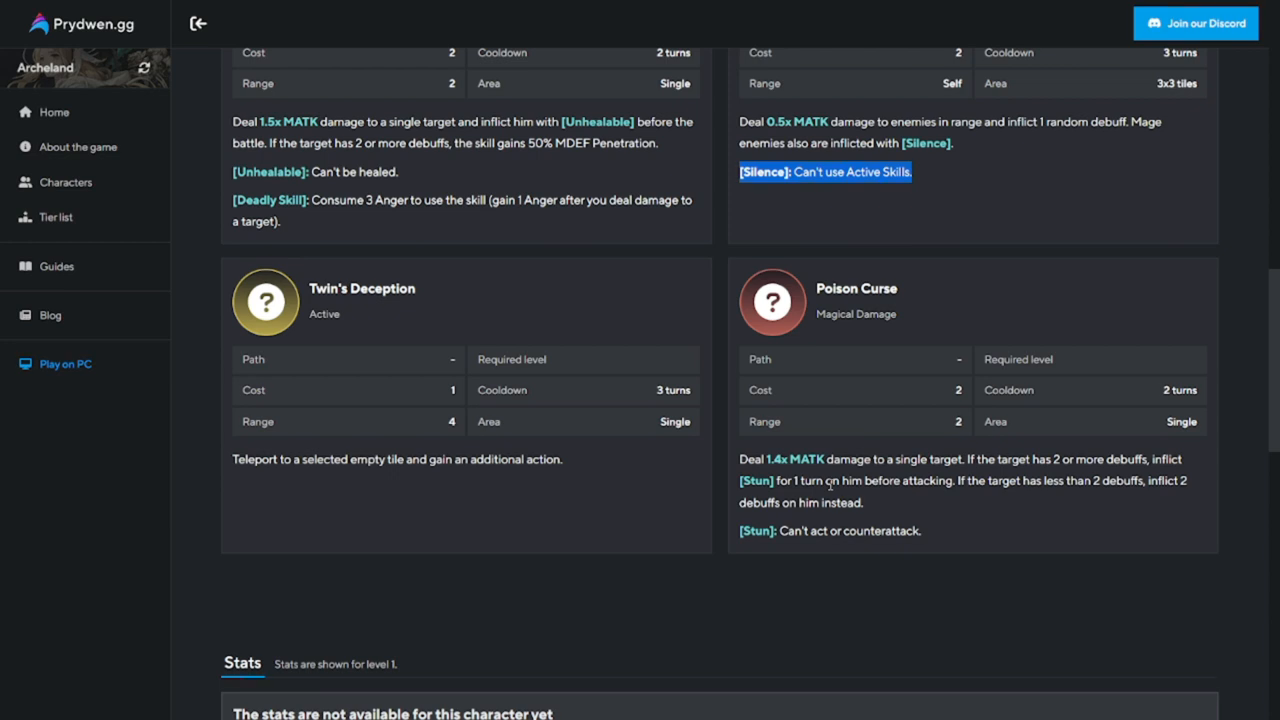
mouse_move(896, 512)
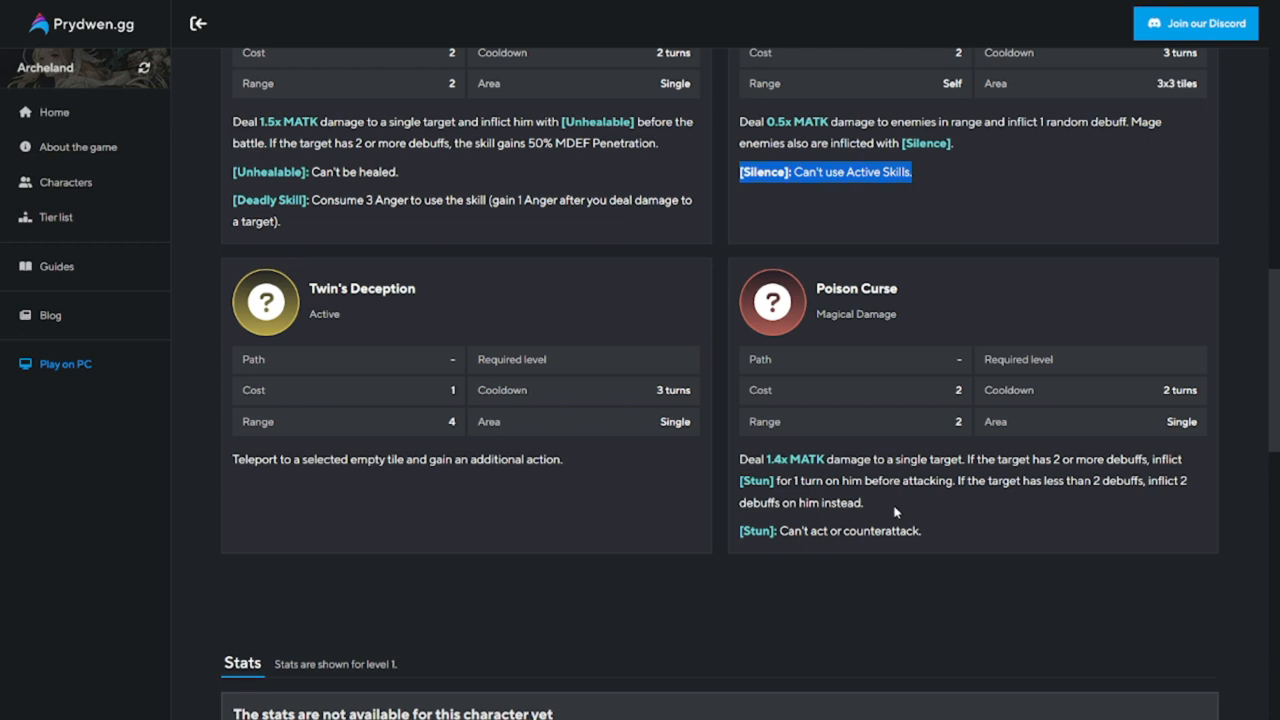
double_click(996, 458)
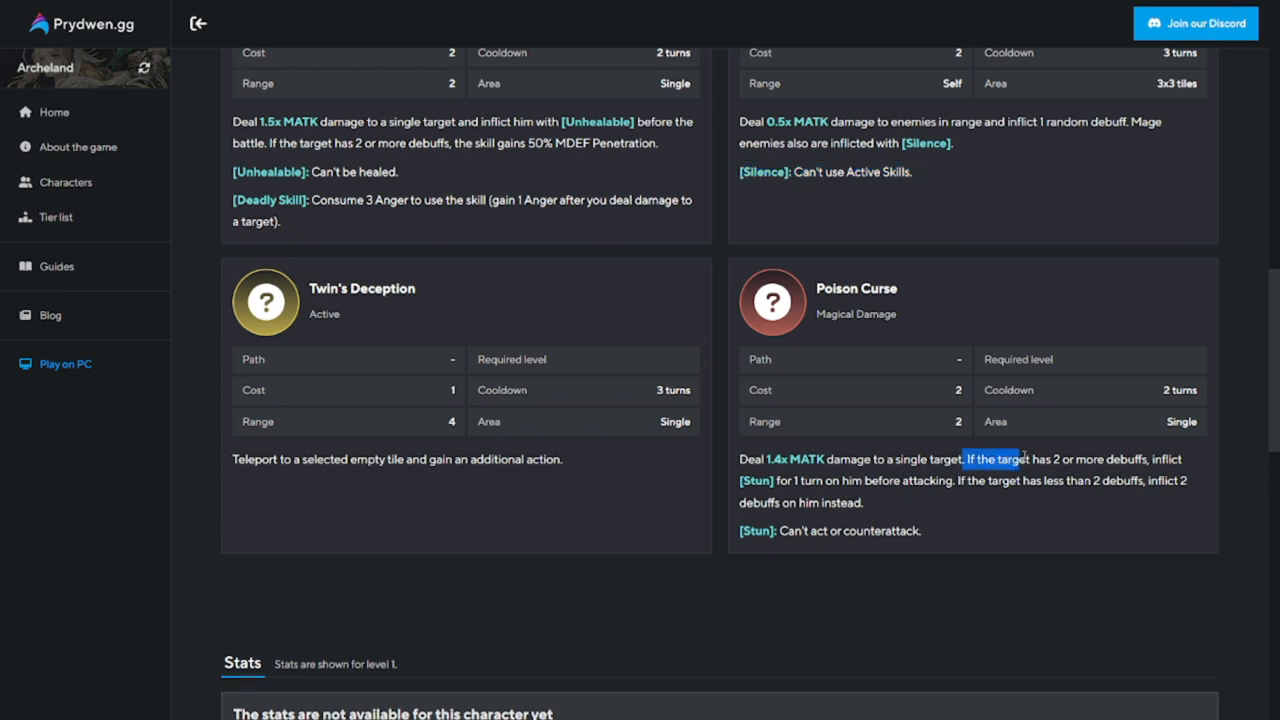
left_click_drag(1024, 458, 930, 480)
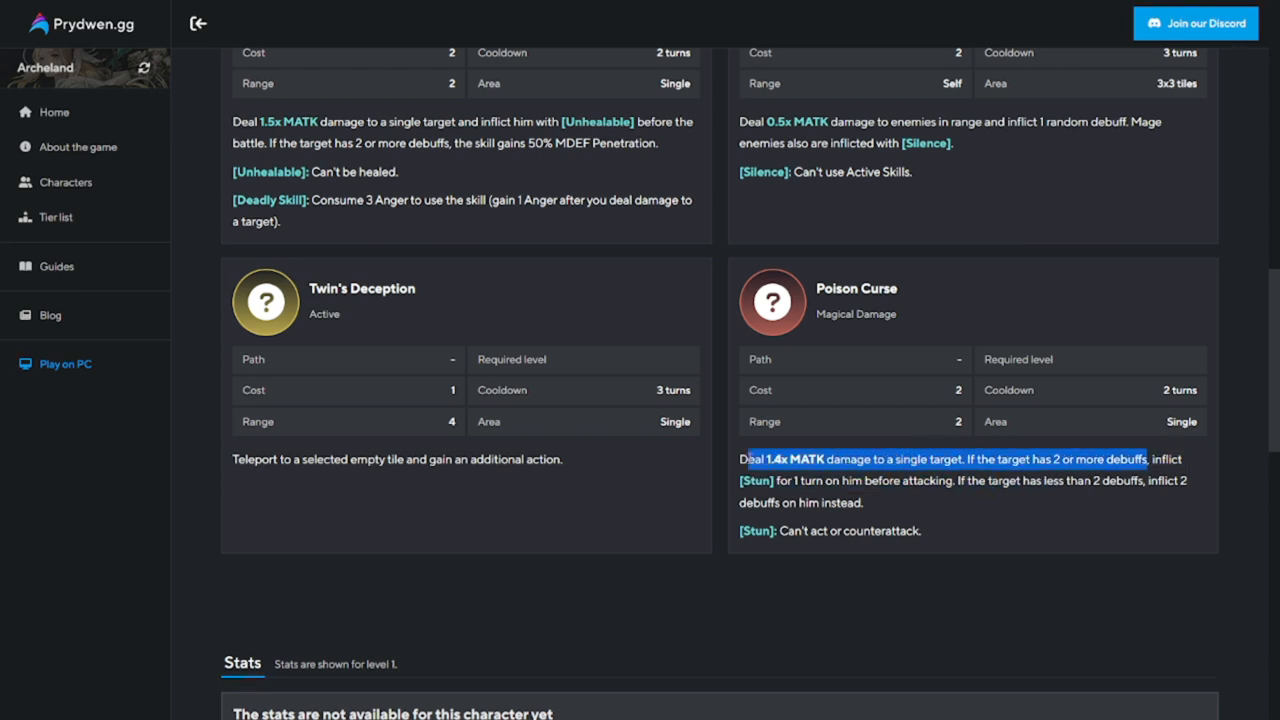
left_click(928, 536)
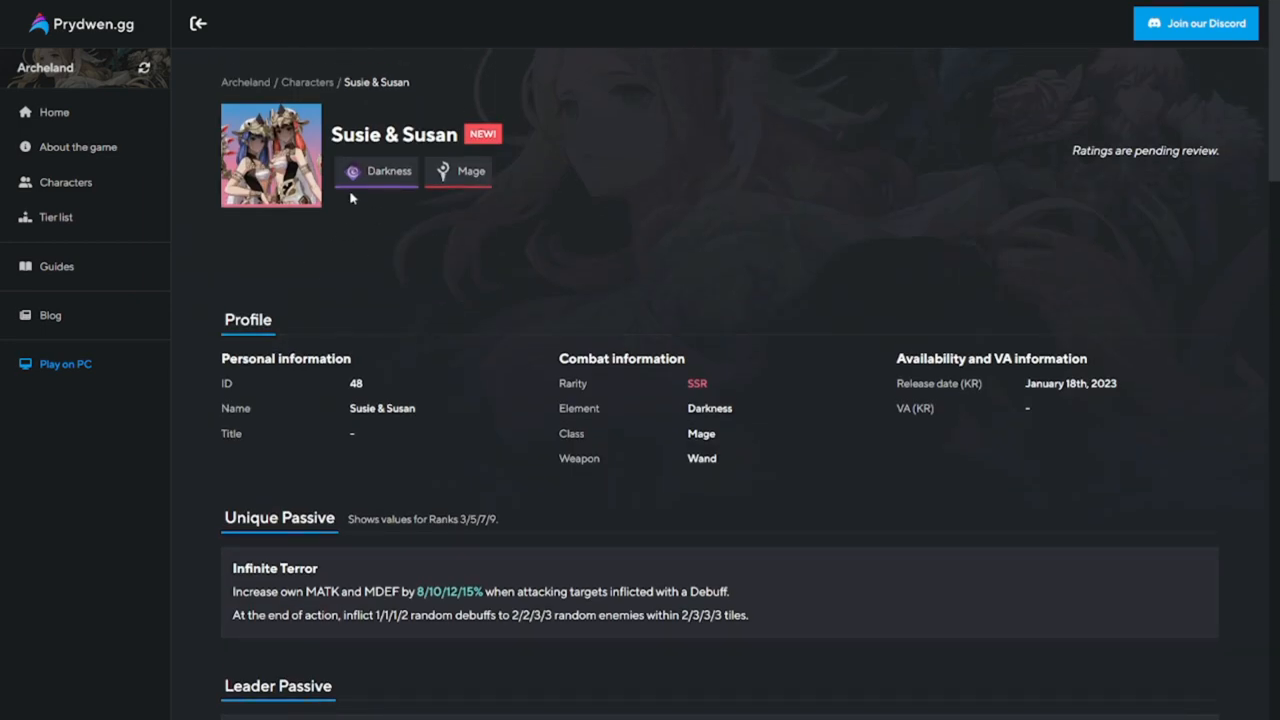
scroll("down", 3)
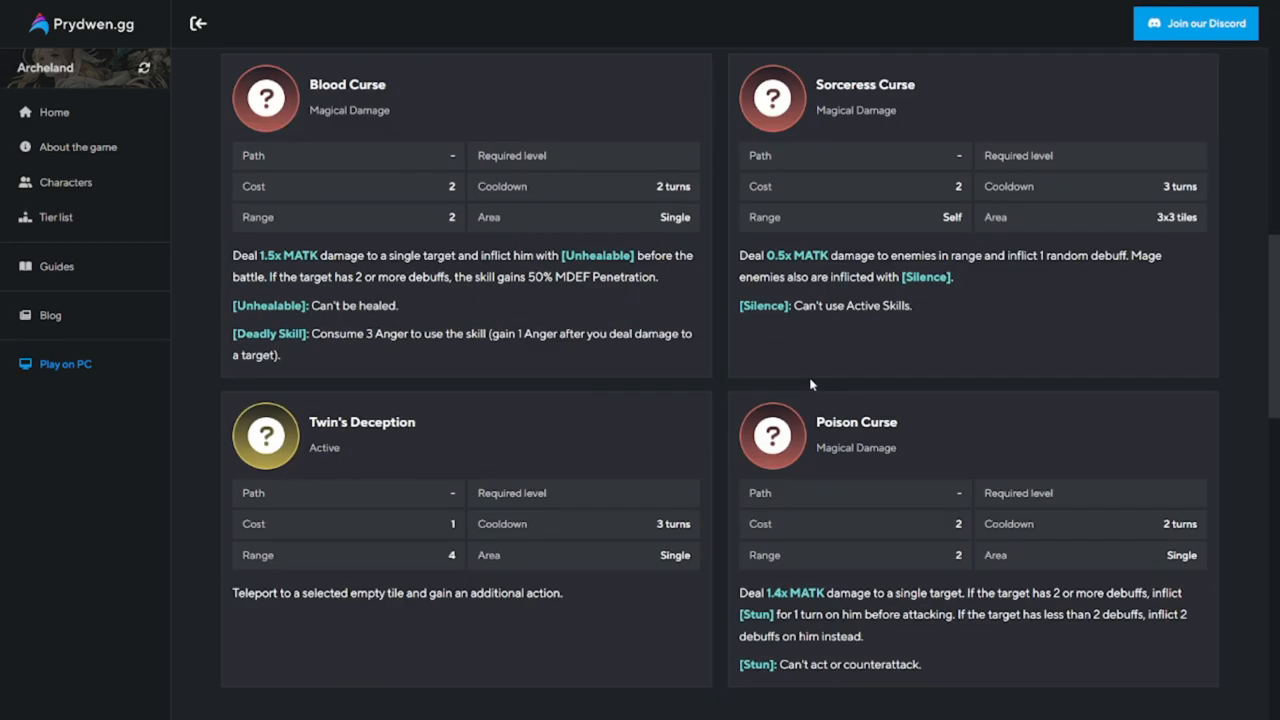
scroll("down", 3)
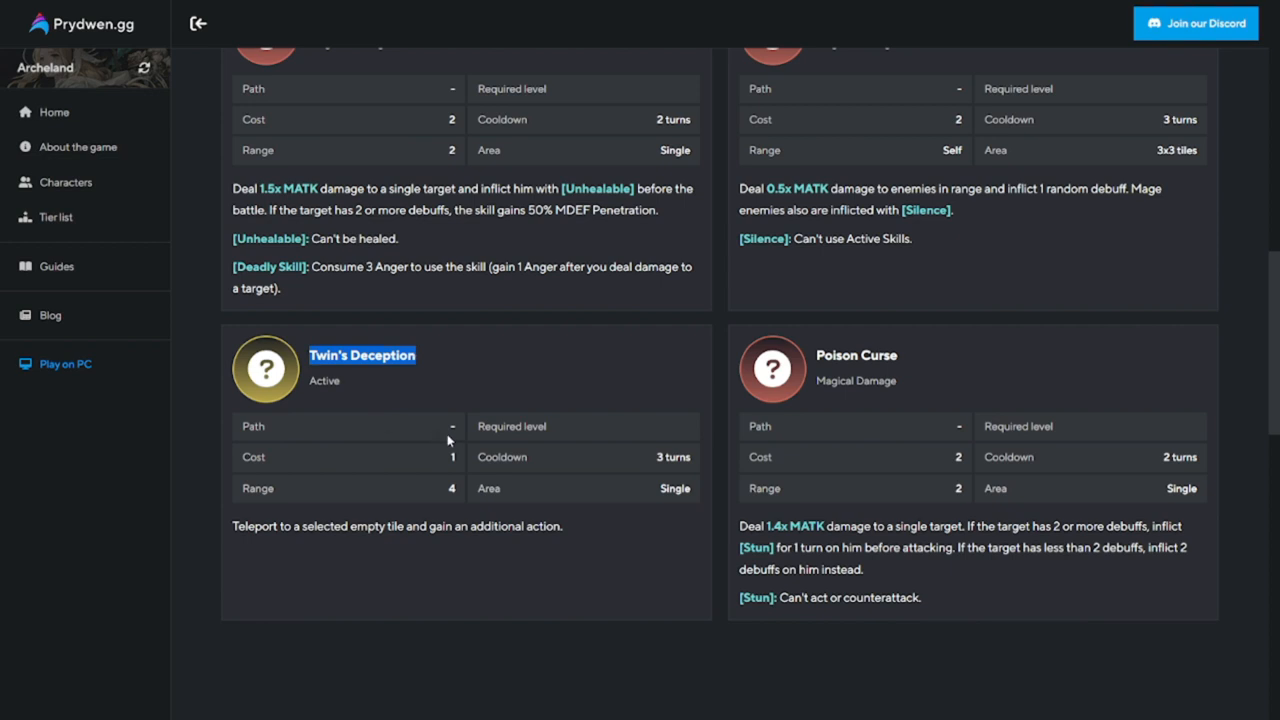
mouse_move(344, 426)
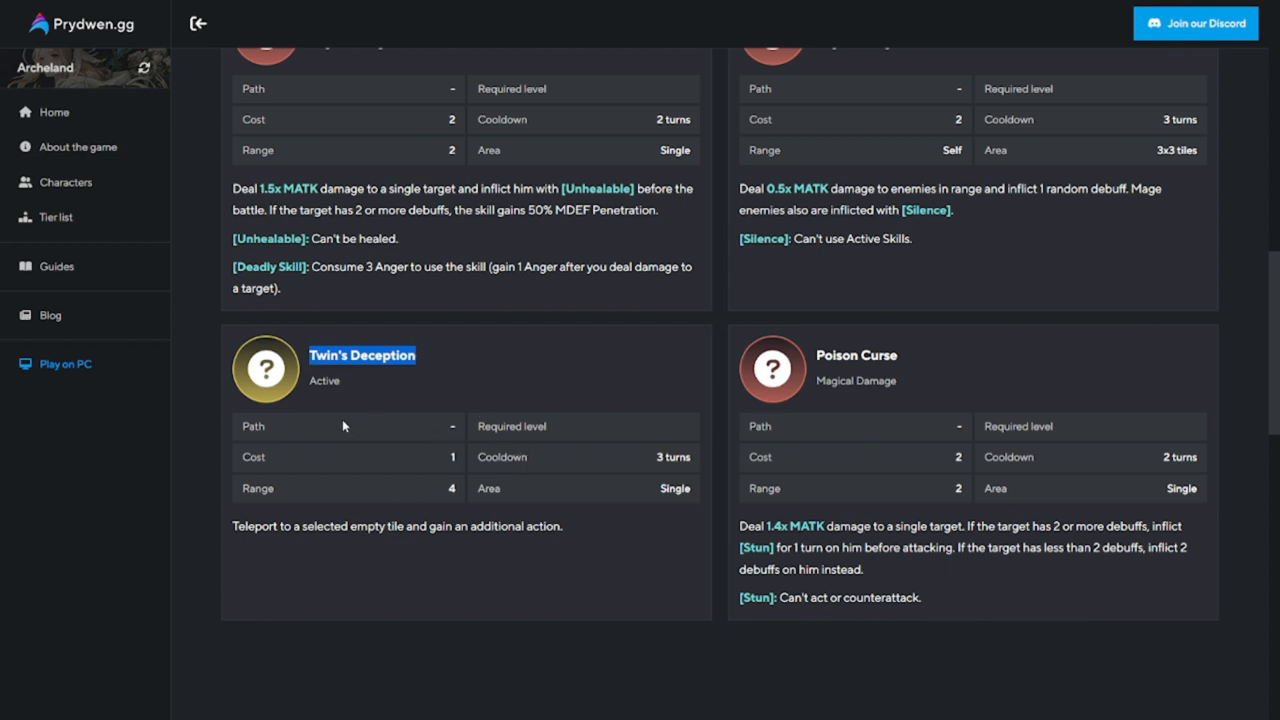
mouse_move(240, 528)
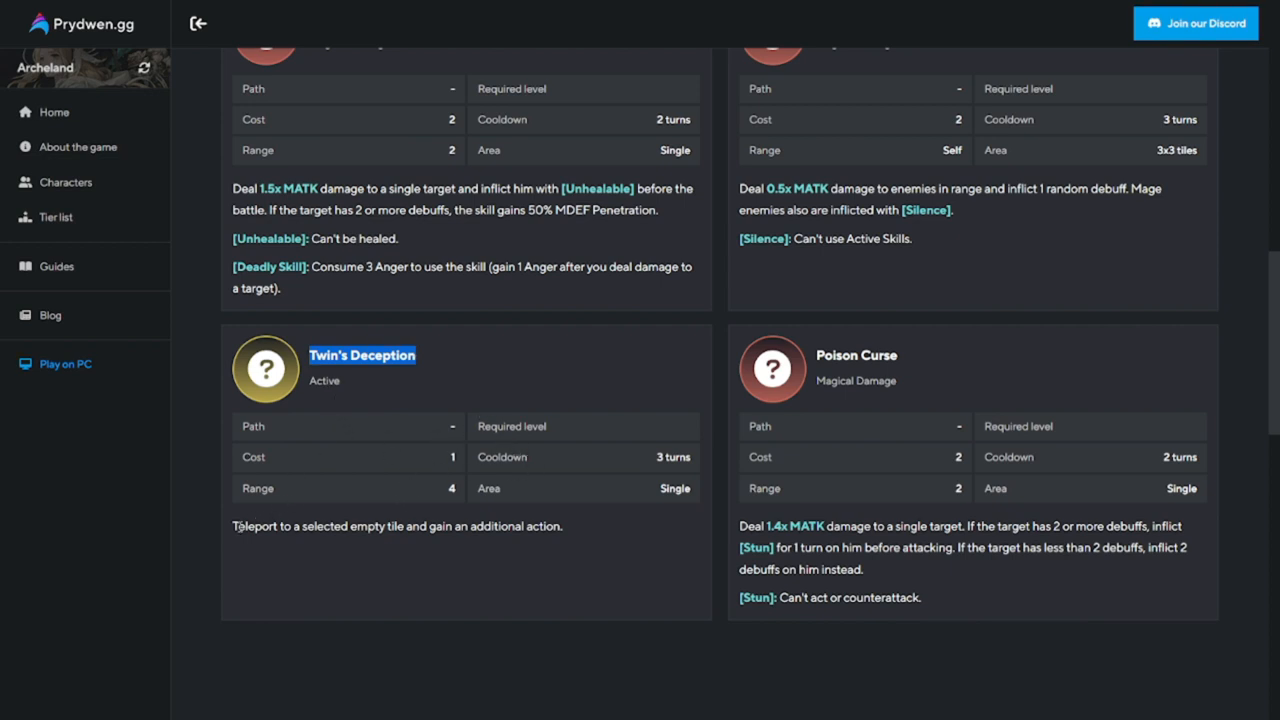
left_click_drag(232, 526, 444, 526)
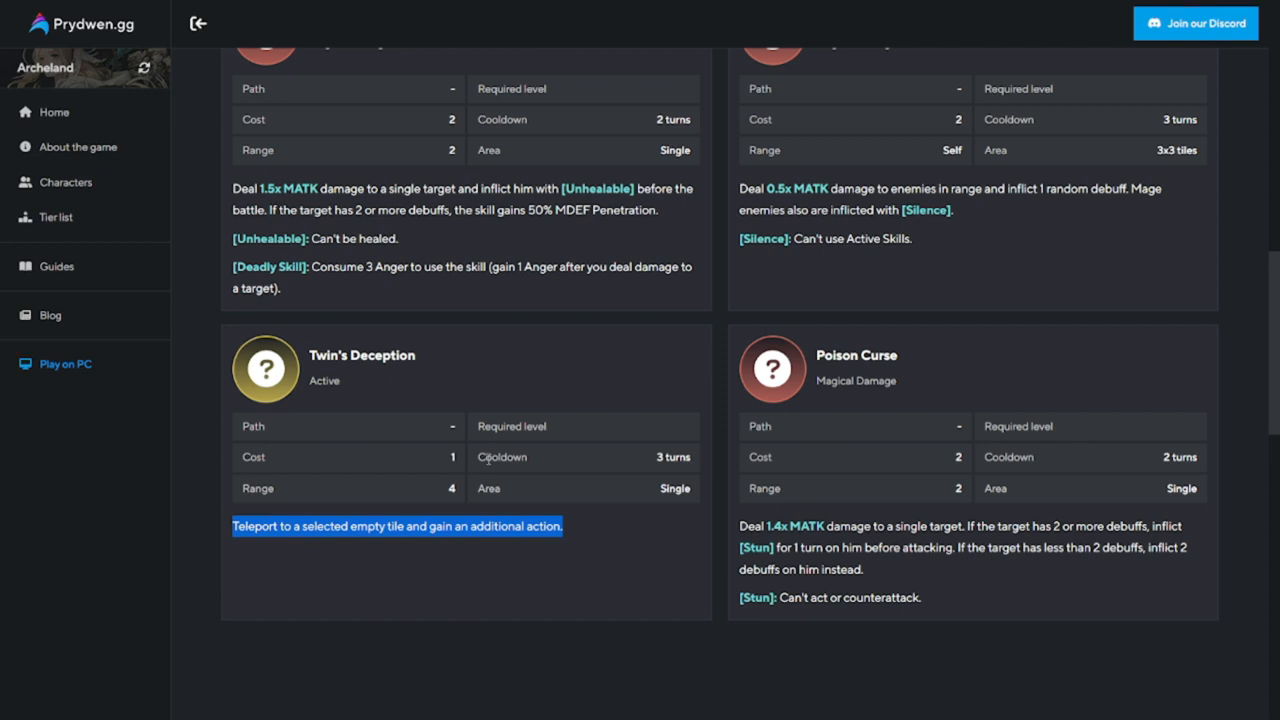
mouse_move(516, 564)
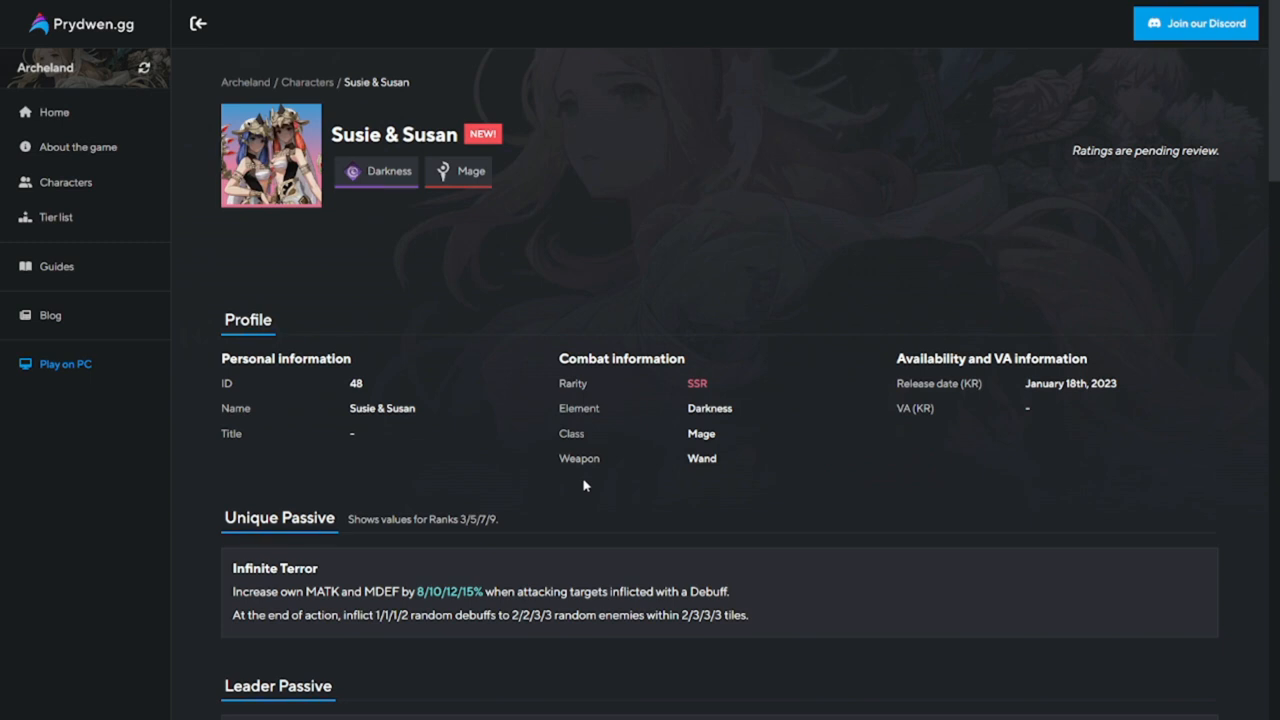
mouse_move(646, 282)
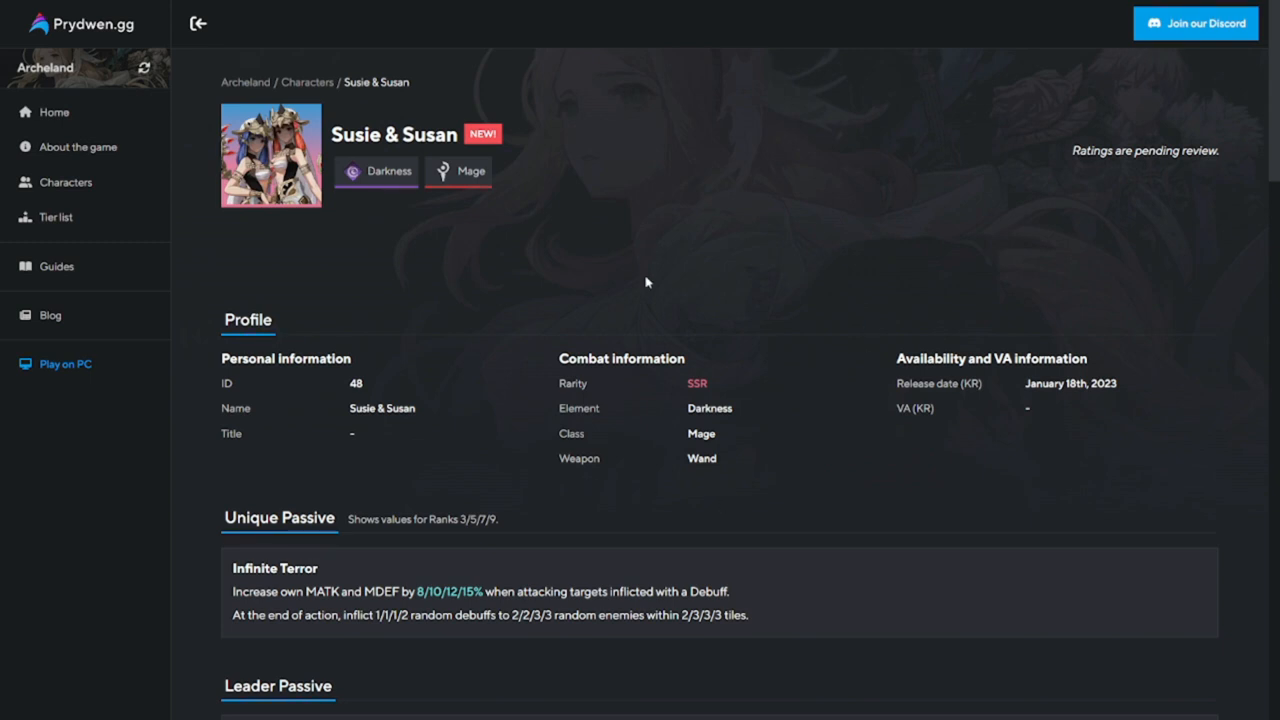
scroll("down", 3)
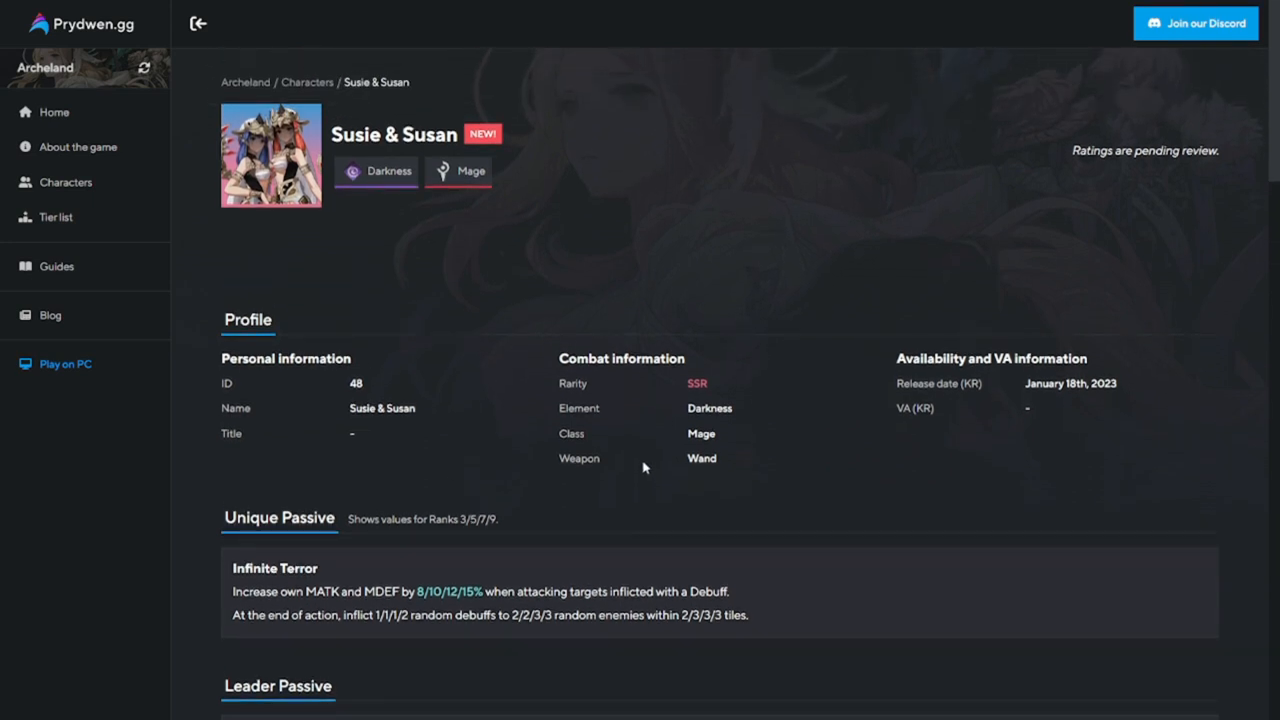
mouse_move(644, 464)
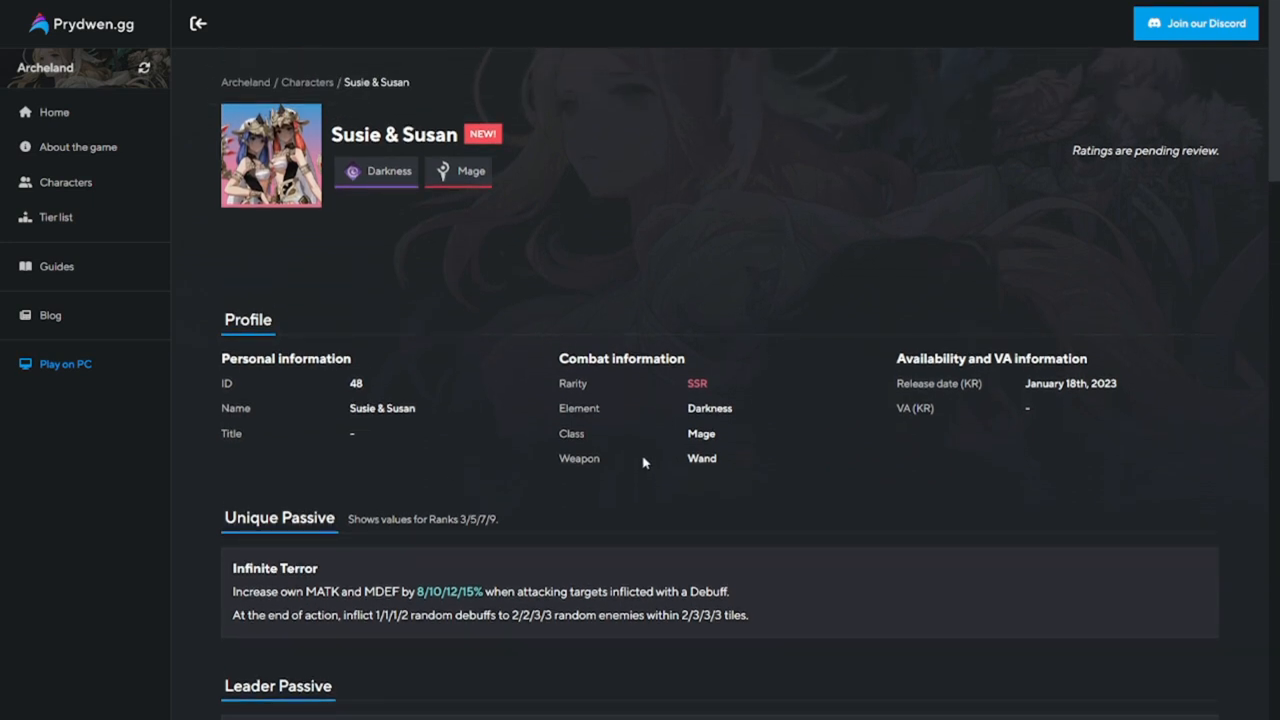
mouse_move(688, 516)
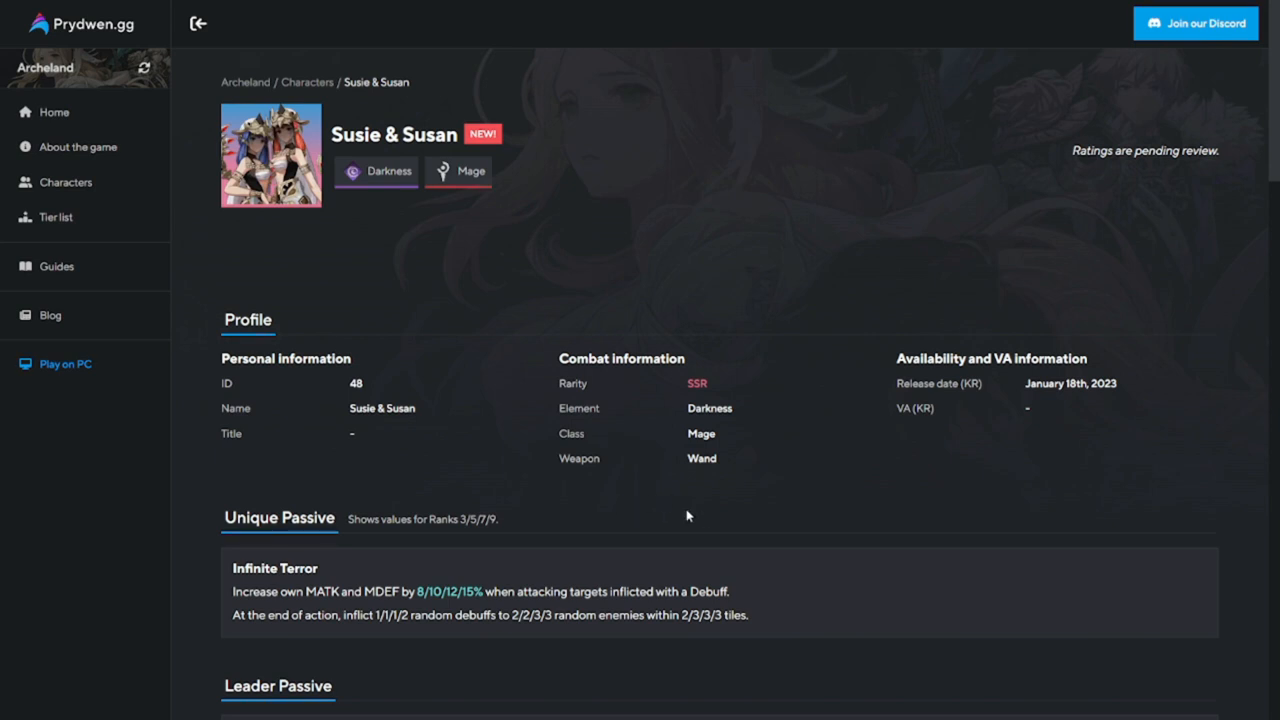
mouse_move(730, 474)
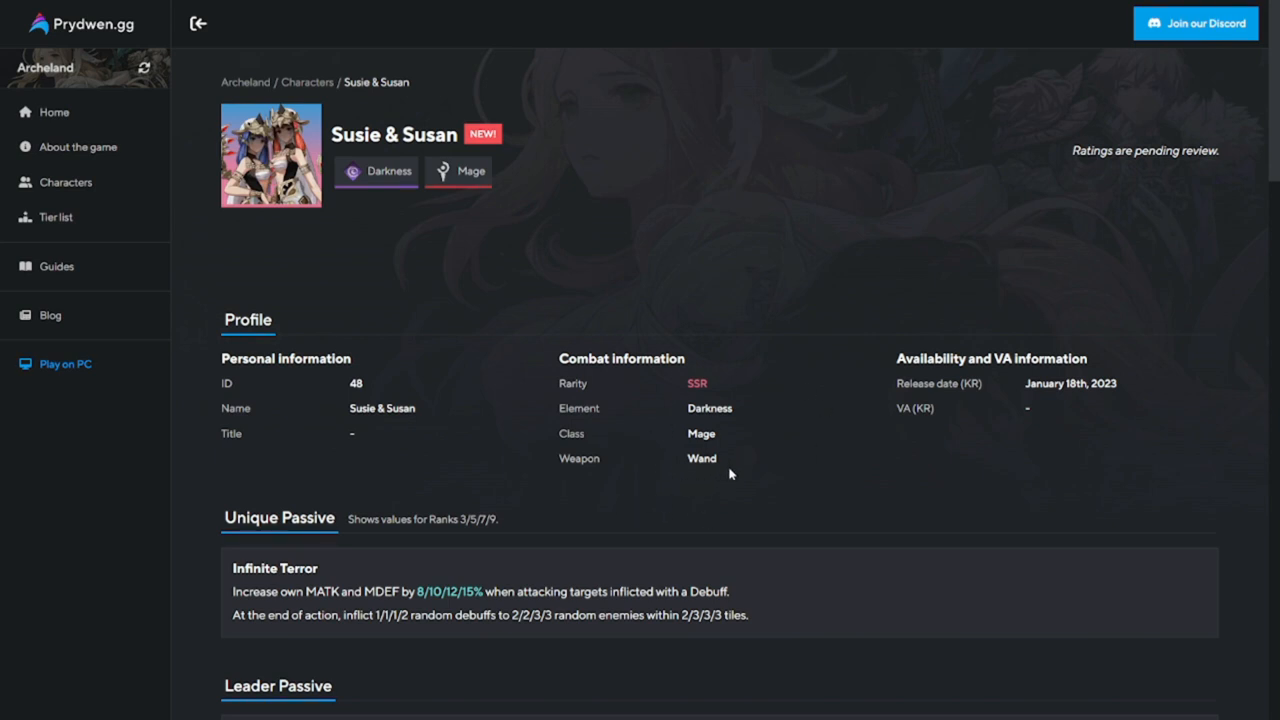
mouse_move(760, 452)
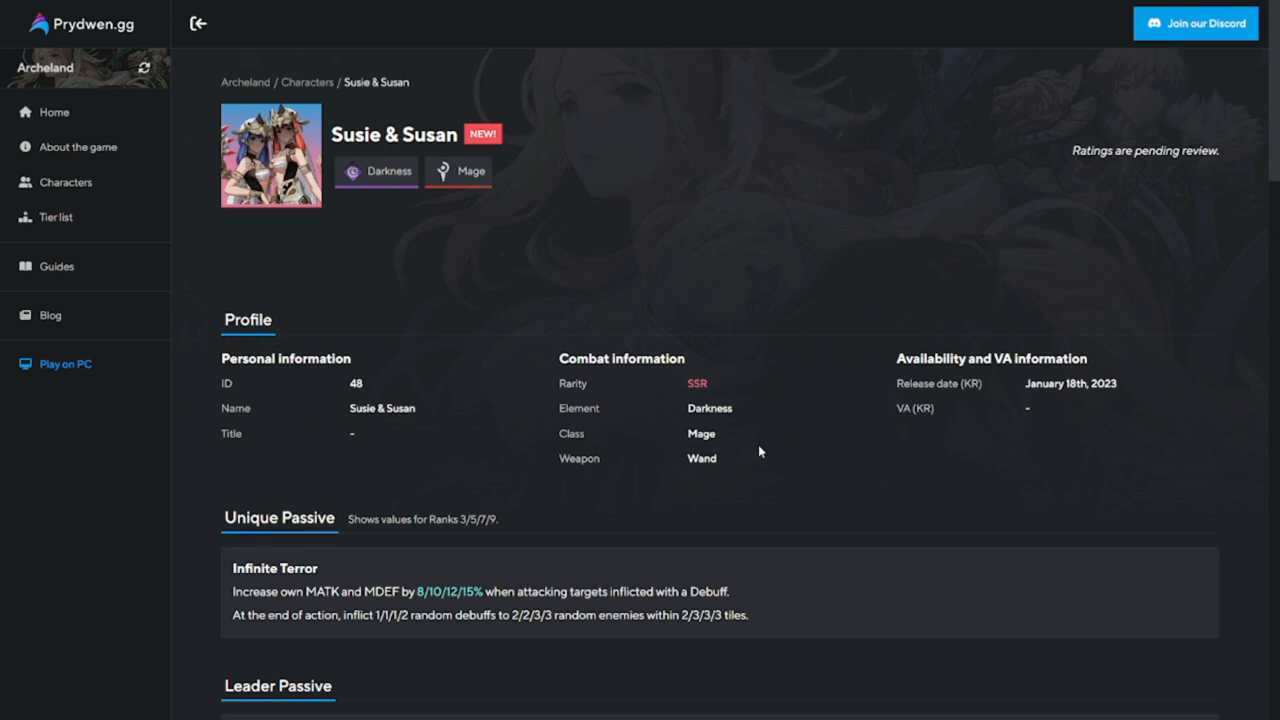
scroll("down", 3)
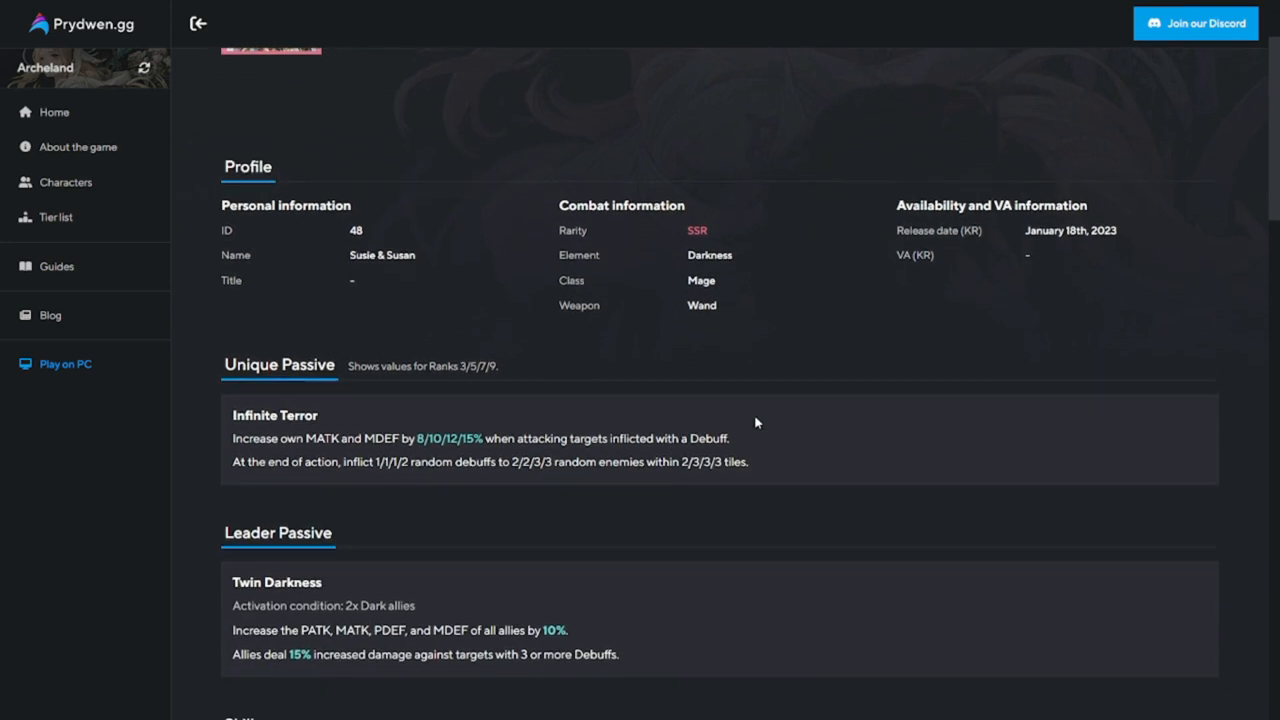
scroll("down", 3)
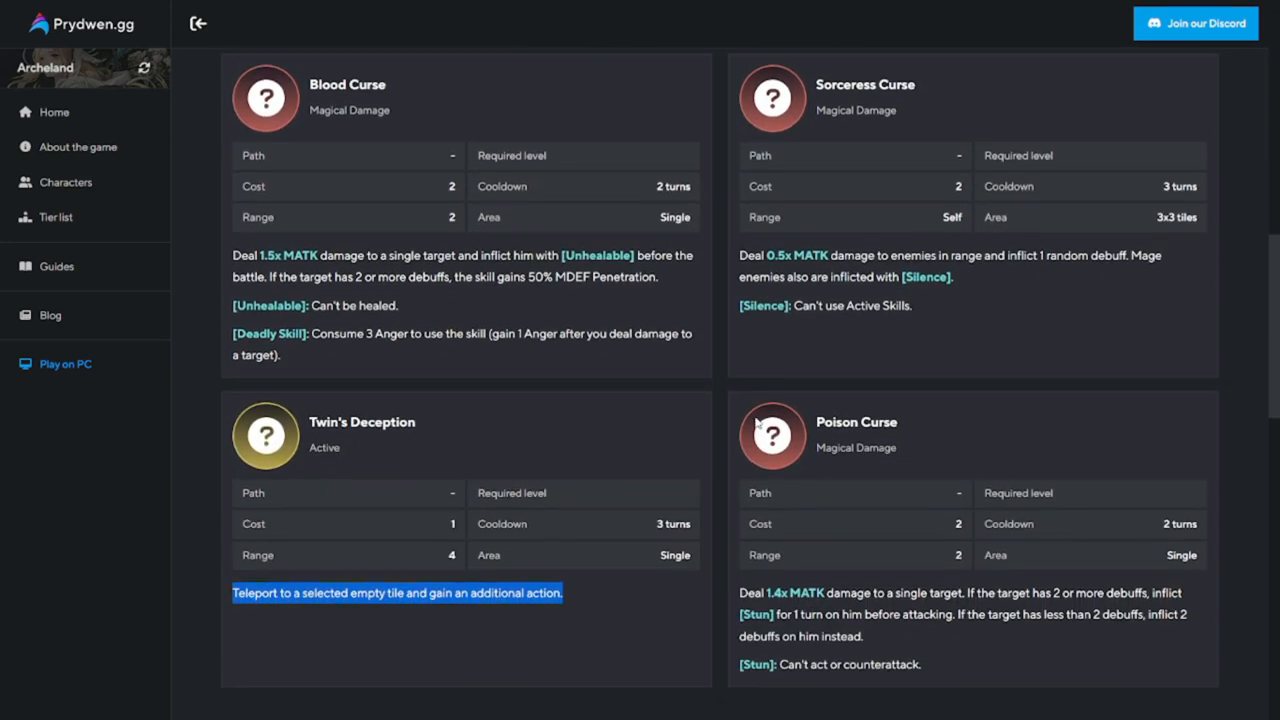
scroll("down", 3)
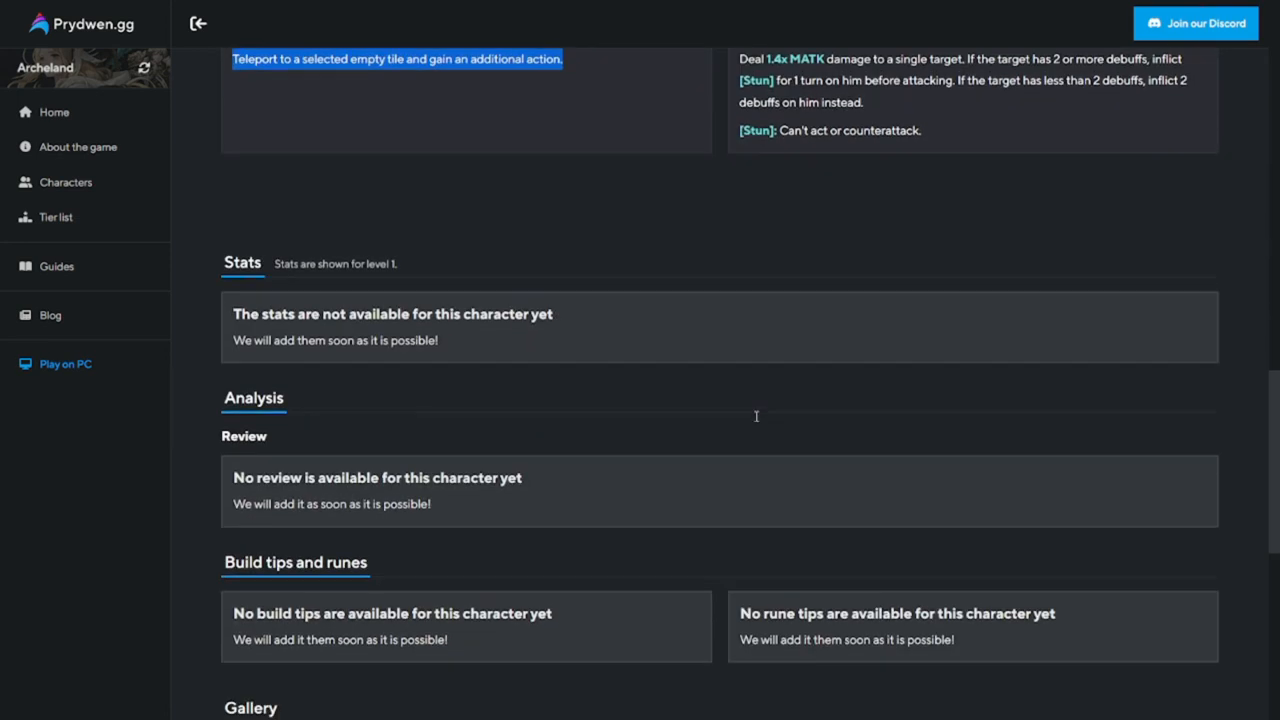
scroll("down", 3)
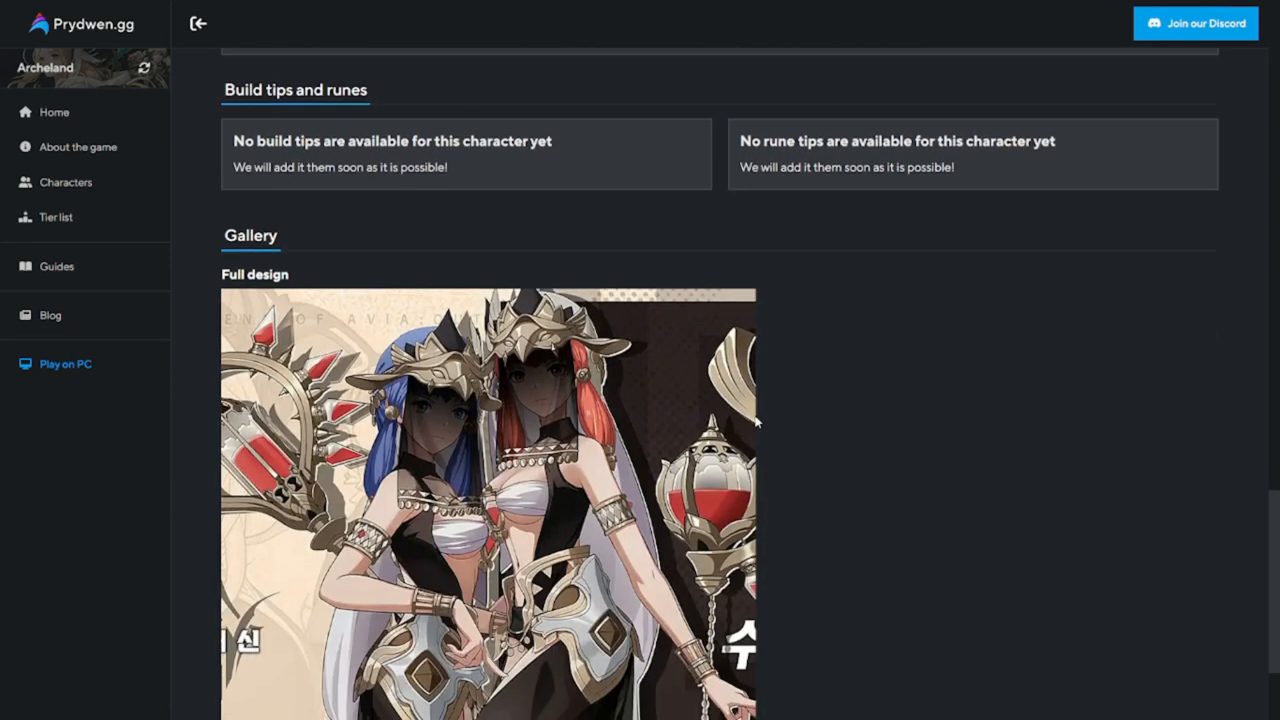
scroll("down", 3)
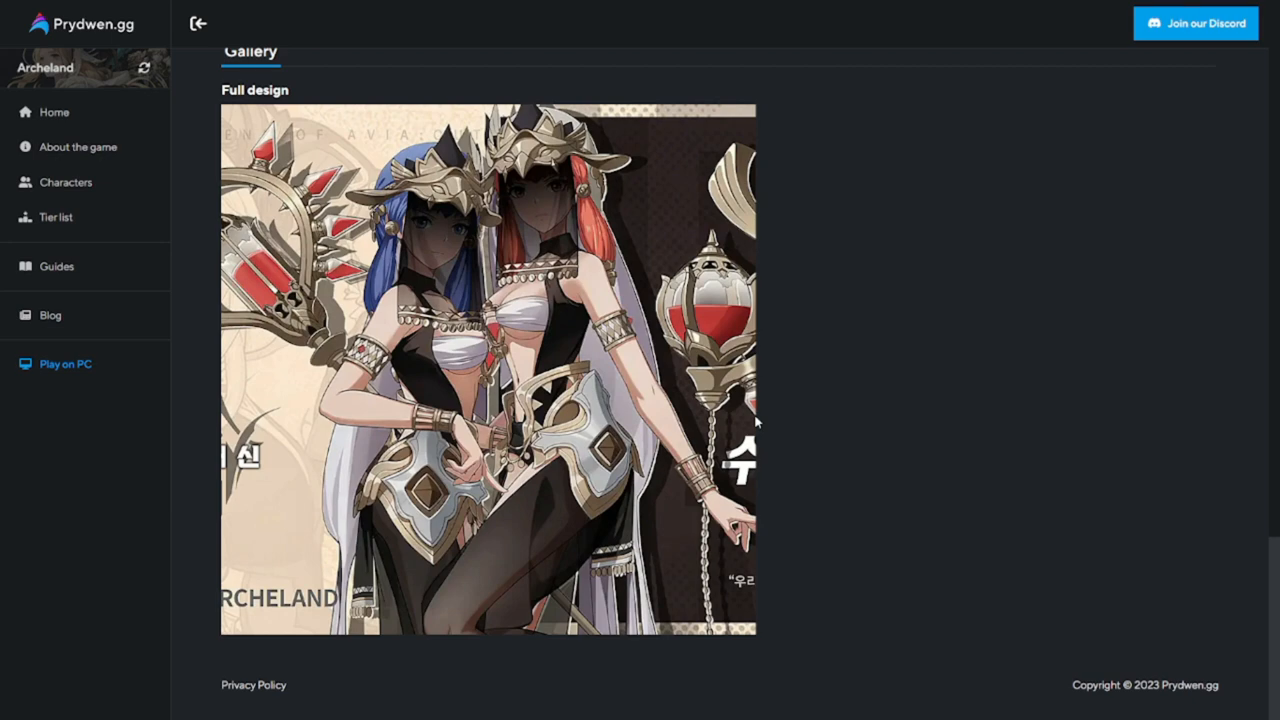
scroll("up", 3)
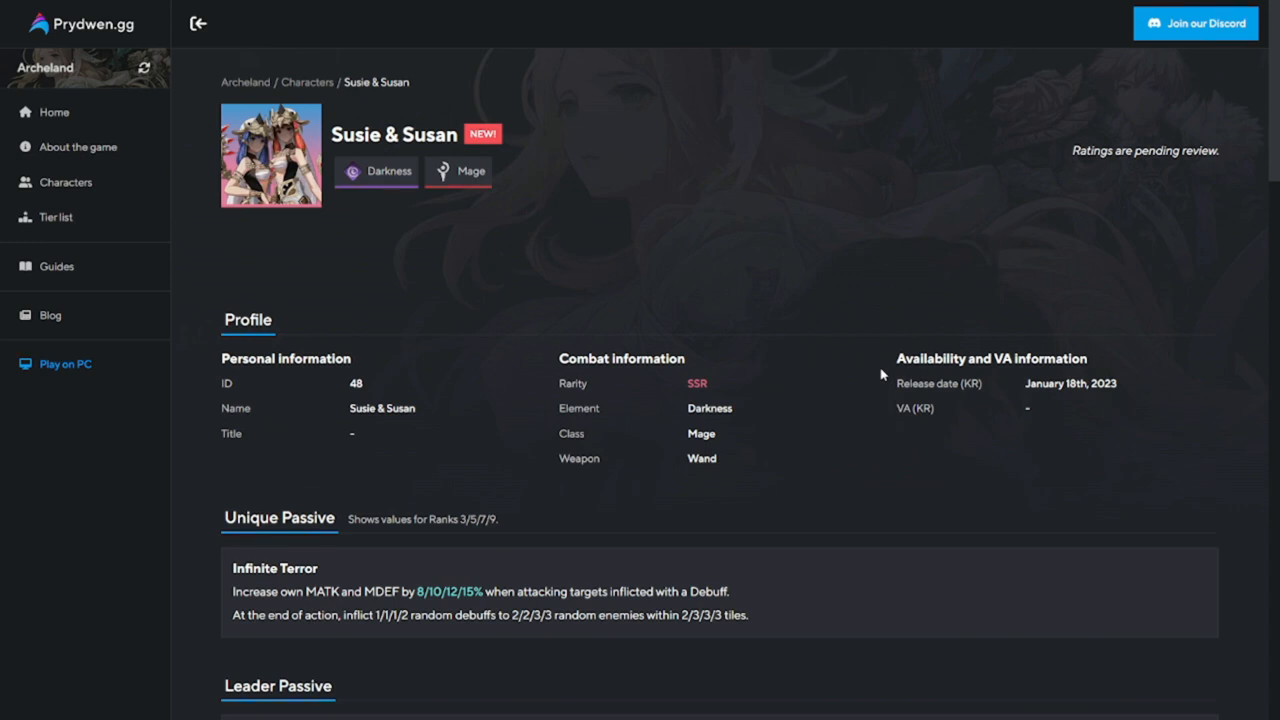
mouse_move(772, 268)
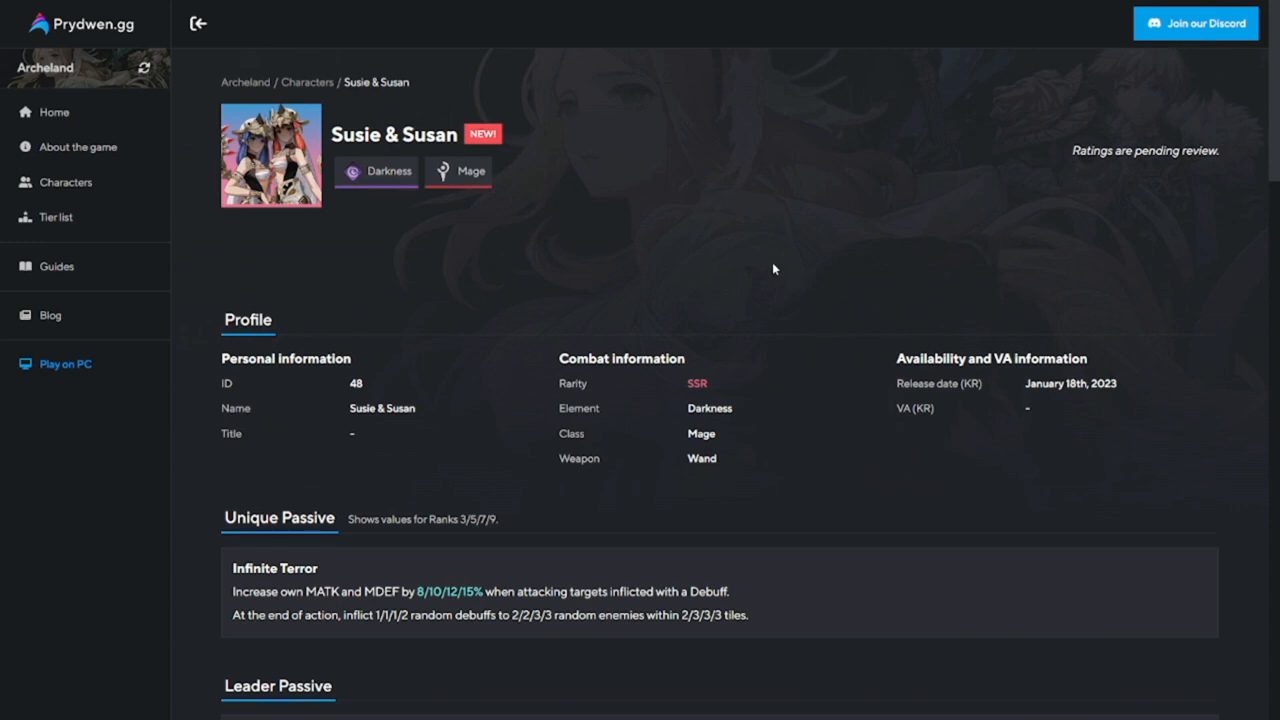